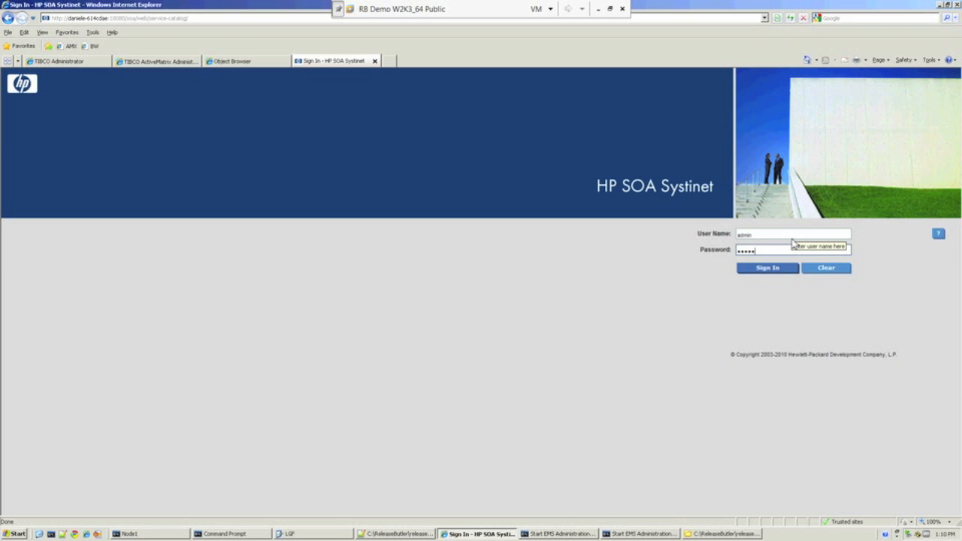
Sign in, browse the catalog's Releases and open the DEMO release, then its Navigator view.
{"action": "left_click", "coordinate": [767, 267]}
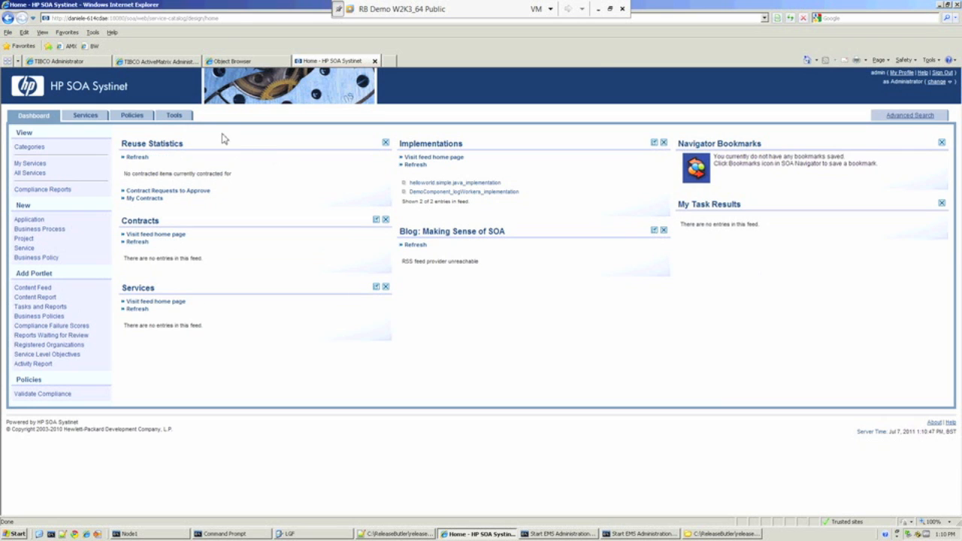
{"action": "mouse_move", "coordinate": [174, 114]}
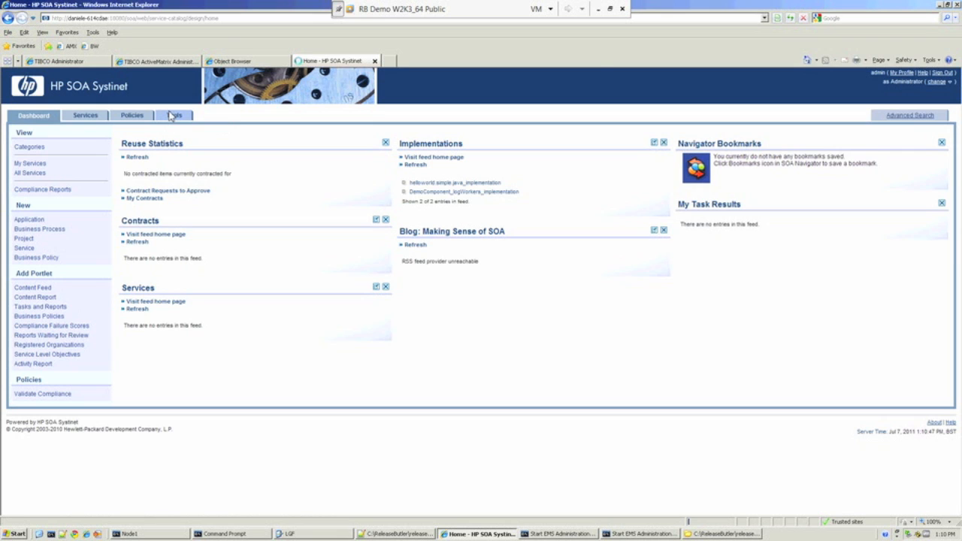
{"action": "left_click", "coordinate": [173, 114]}
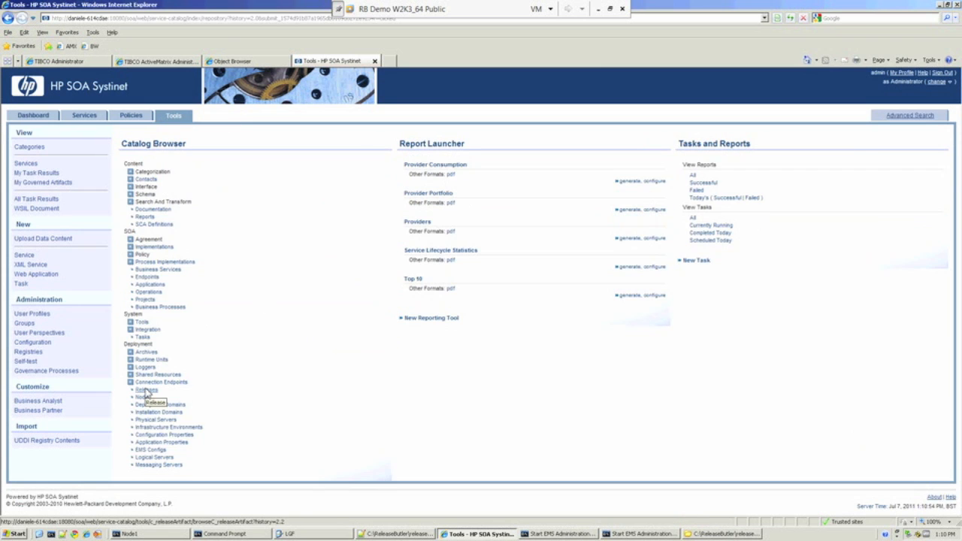
{"action": "left_click", "coordinate": [148, 389]}
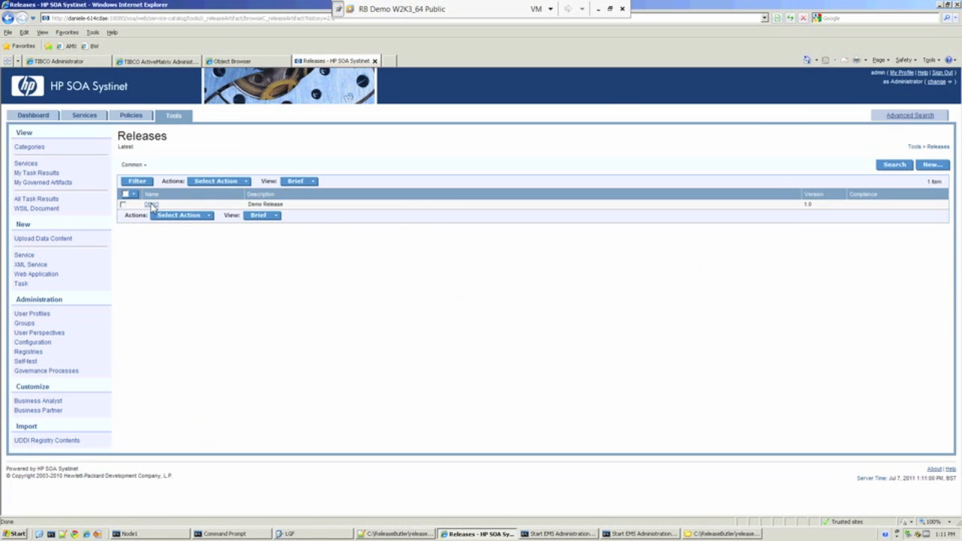
{"action": "left_click", "coordinate": [153, 204]}
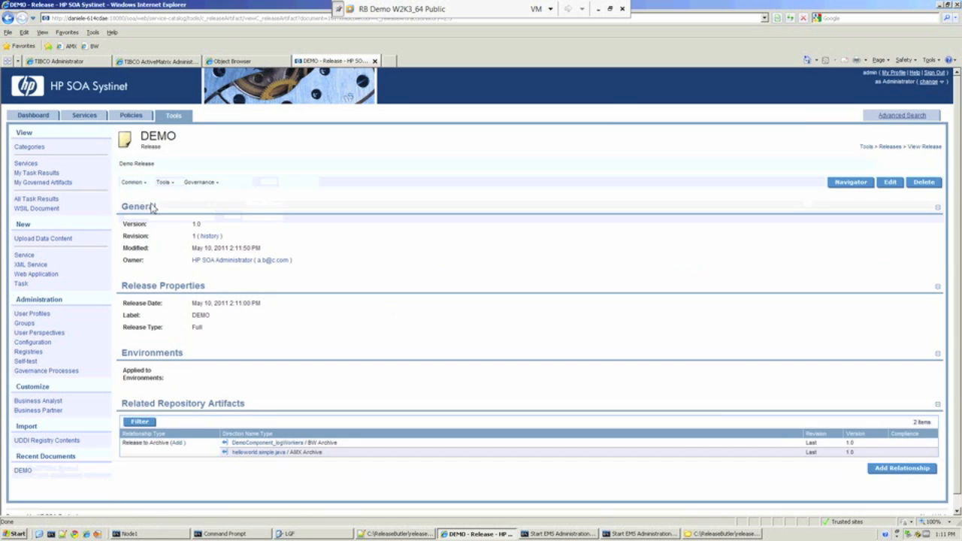
{"action": "left_click", "coordinate": [851, 182]}
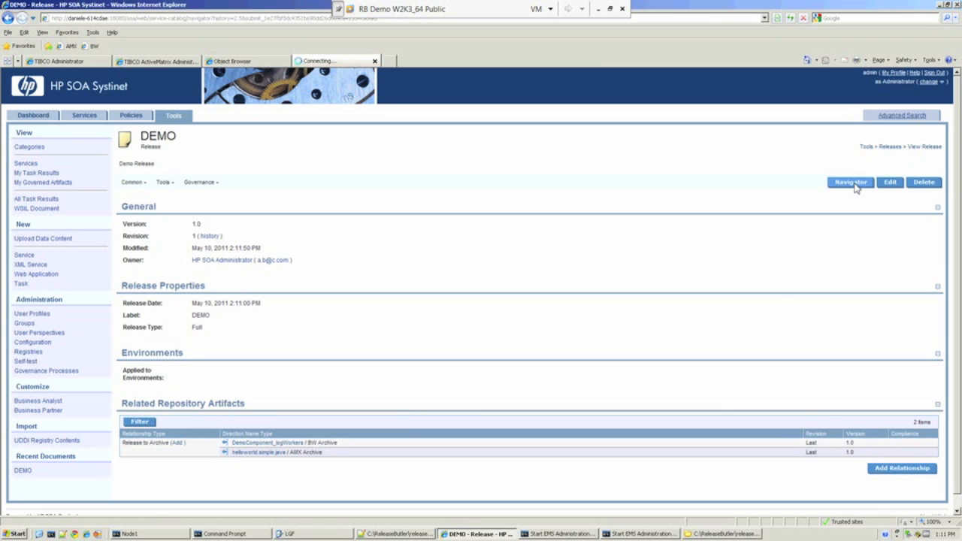
Expand the graph from the helloworld archive out to its services, nodes, servers and environment.
{"action": "left_click", "coordinate": [851, 184]}
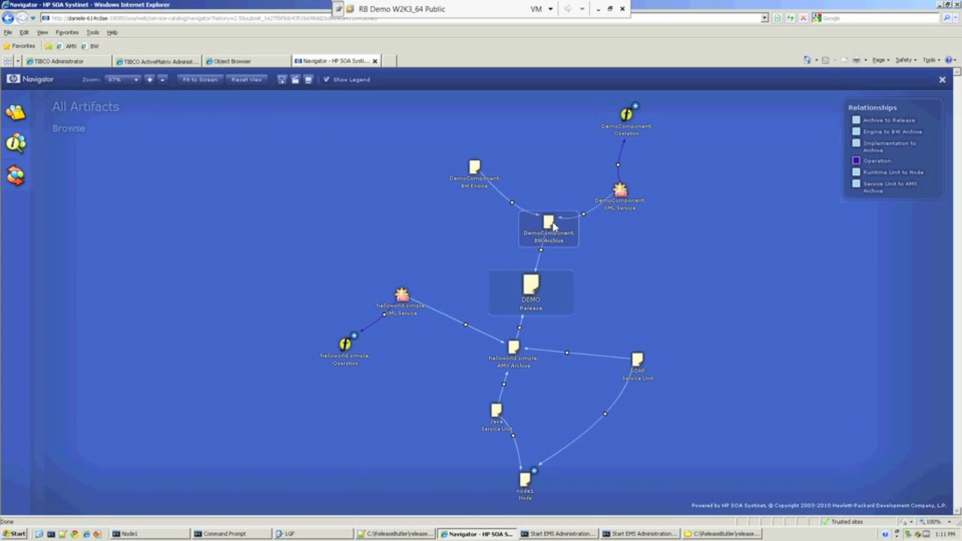
{"action": "left_click", "coordinate": [514, 353]}
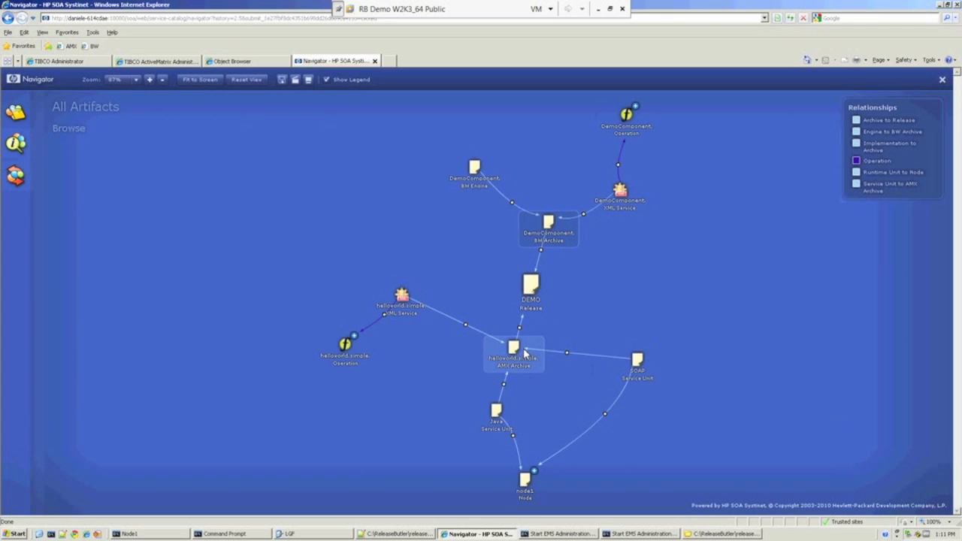
{"action": "mouse_move", "coordinate": [549, 228]}
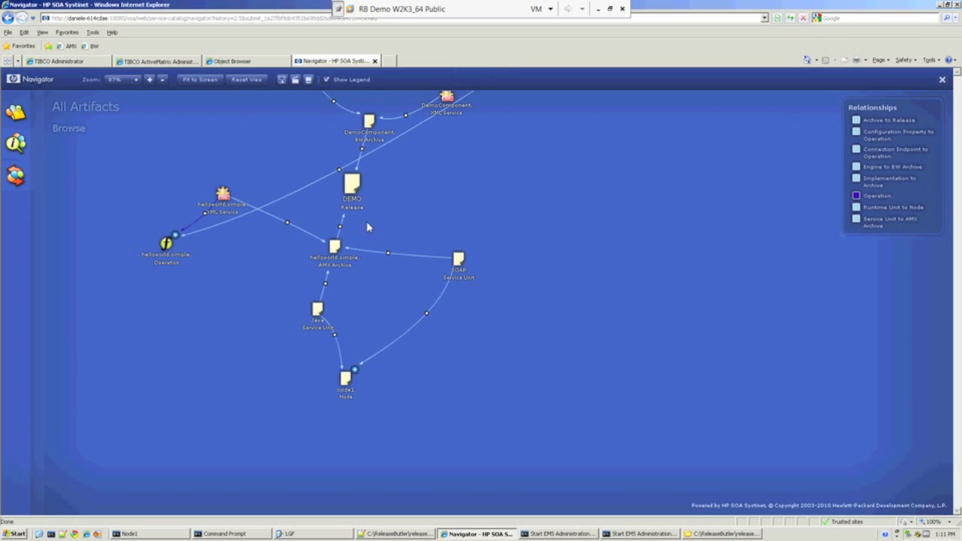
{"action": "mouse_move", "coordinate": [318, 312]}
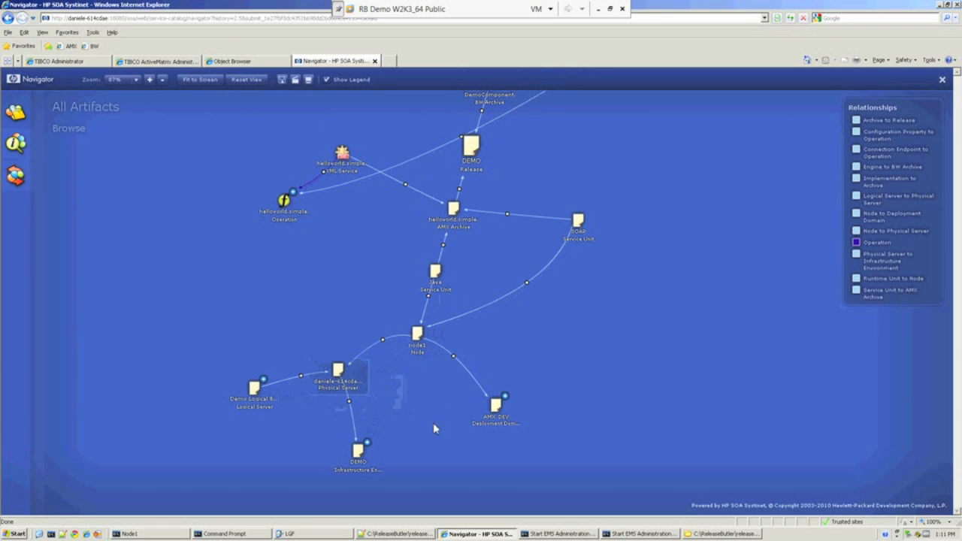
{"action": "left_click", "coordinate": [358, 450]}
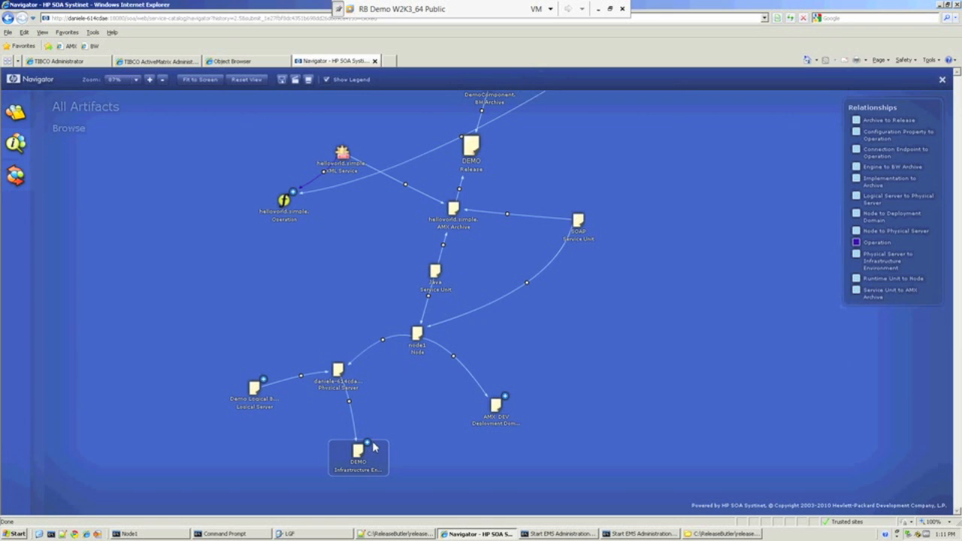
{"action": "mouse_move", "coordinate": [346, 487]}
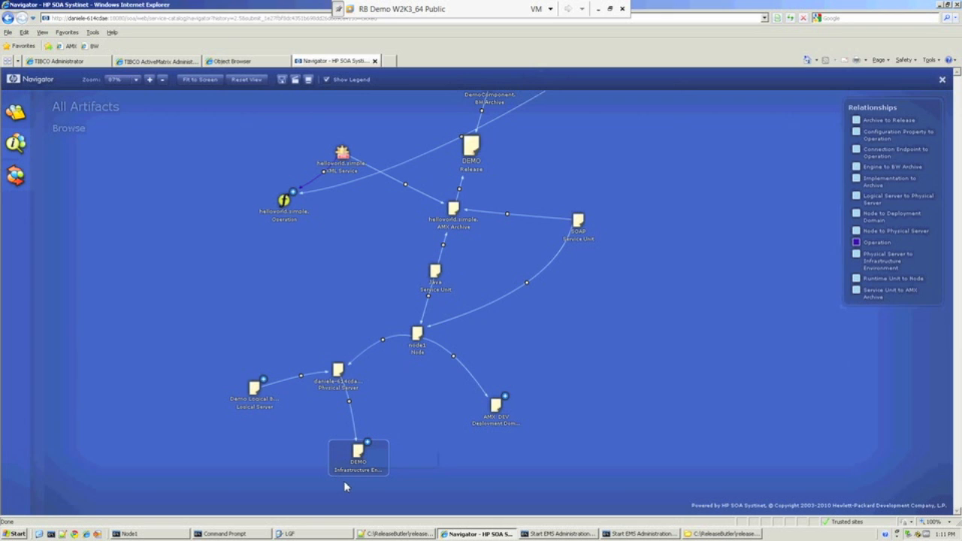
{"action": "mouse_move", "coordinate": [665, 213]}
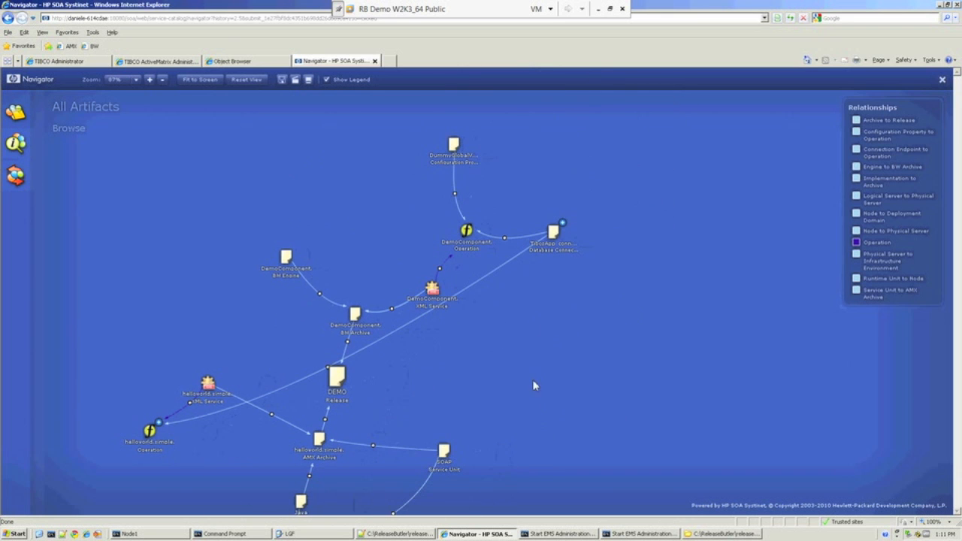
{"action": "left_click", "coordinate": [337, 383]}
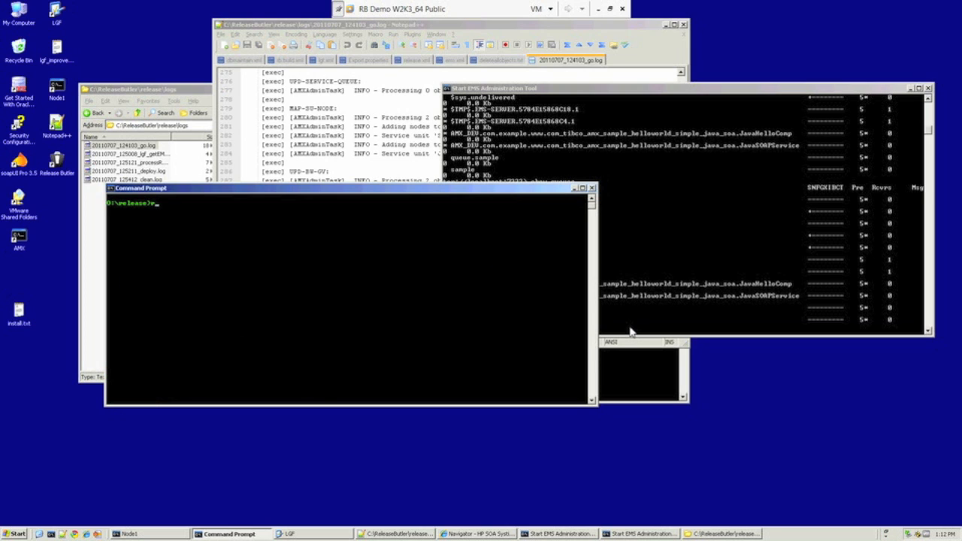
Run the Release Butler 'go' command and follow its EMS export and deployment output.
{"action": "type", "text": "b"}
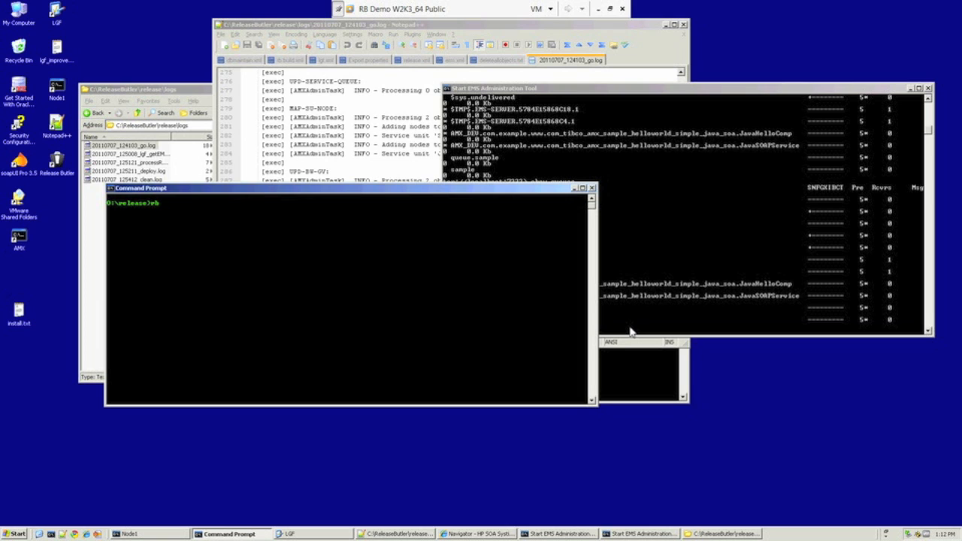
{"action": "type", "text": "go"}
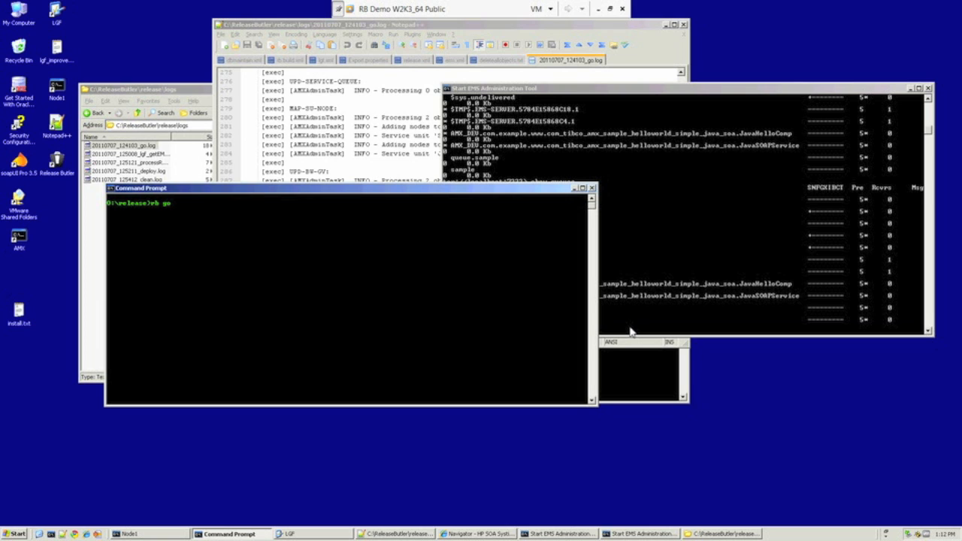
{"action": "key", "text": "Return"}
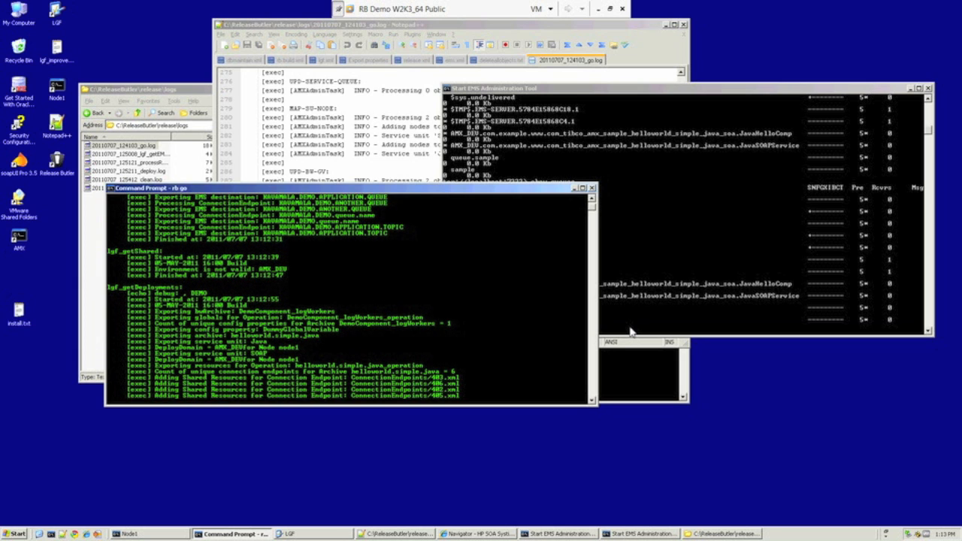
{"action": "scroll", "scroll_direction": "down", "scroll_amount": 3}
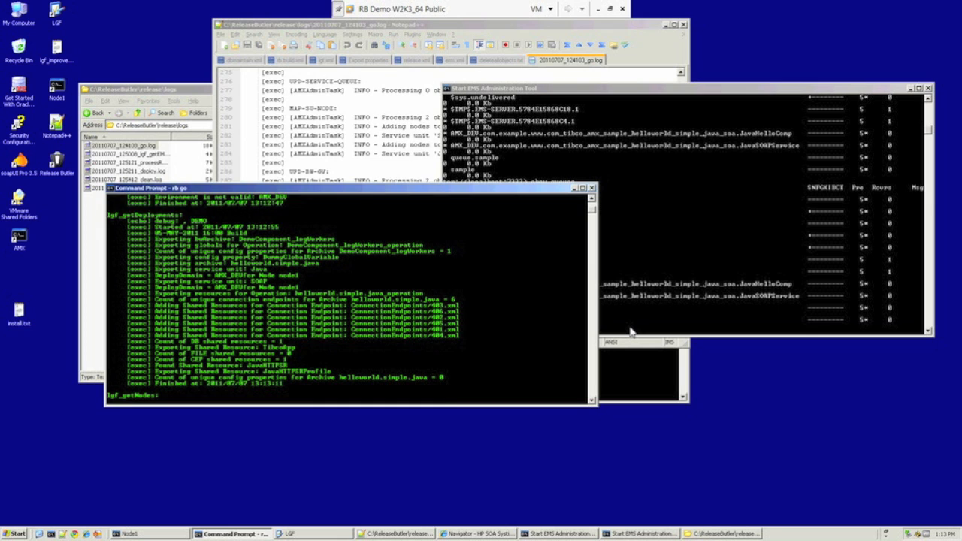
{"action": "scroll", "scroll_direction": "down", "scroll_amount": 3}
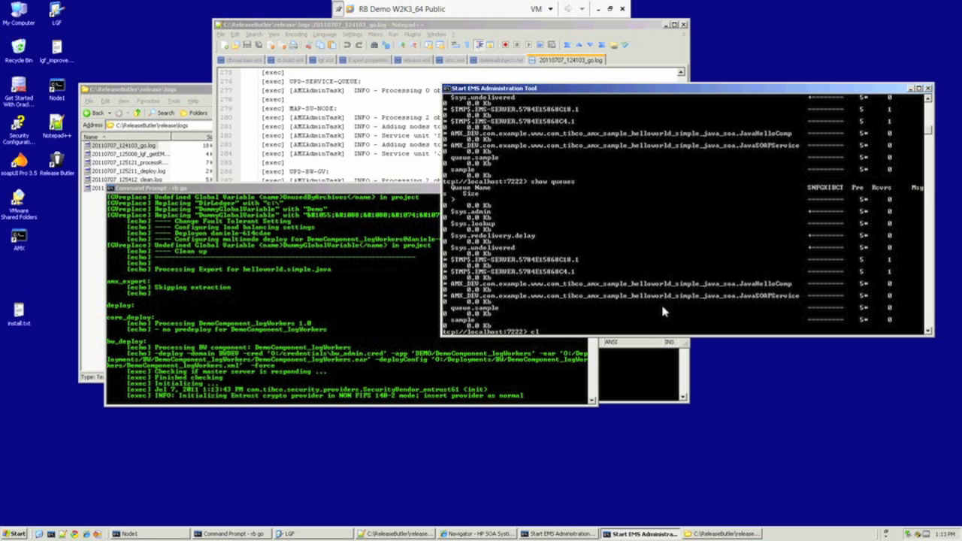
Run 'show queues' to confirm the demo queues, and follow the deploy output to BUILD SUCCESSFUL.
{"action": "type", "text": "show queues"}
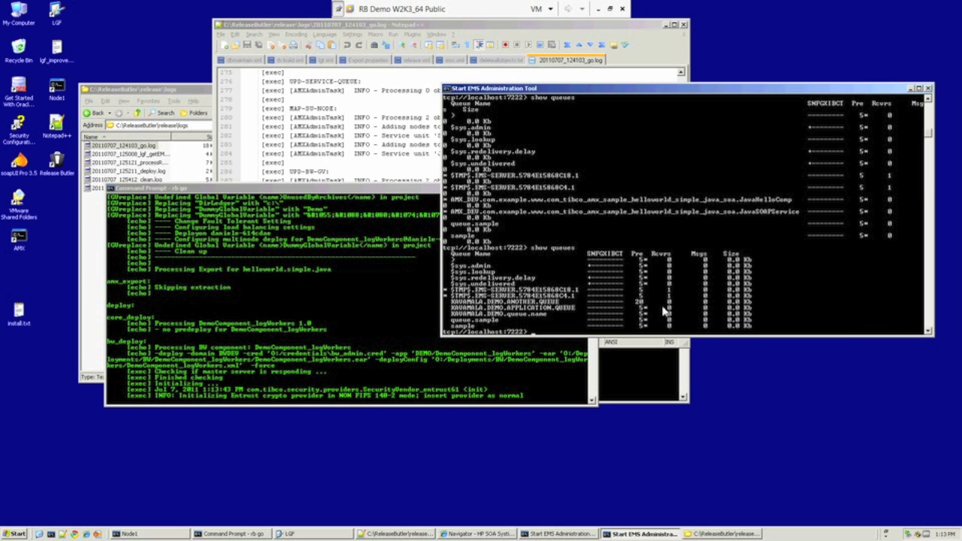
{"action": "scroll", "scroll_direction": "down", "scroll_amount": 3}
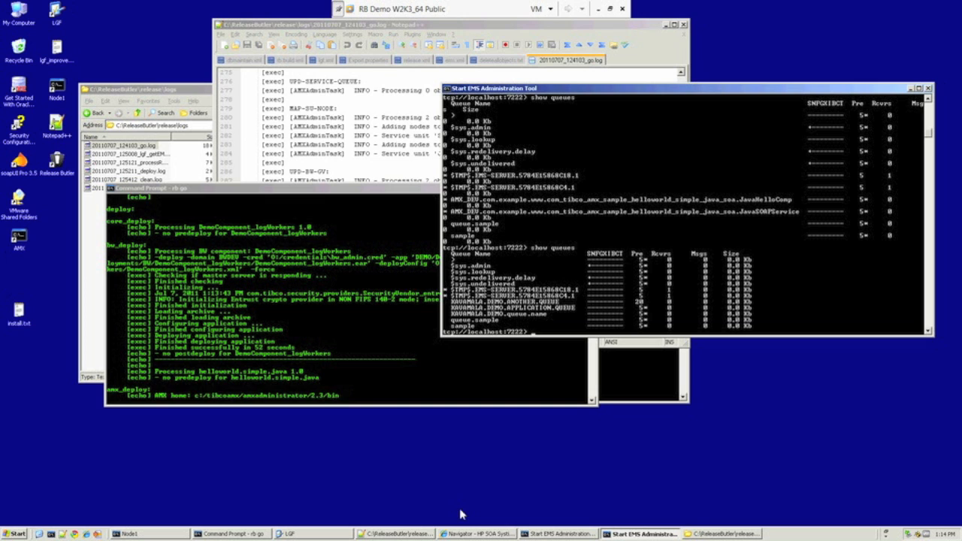
{"action": "scroll", "scroll_direction": "down", "scroll_amount": 3}
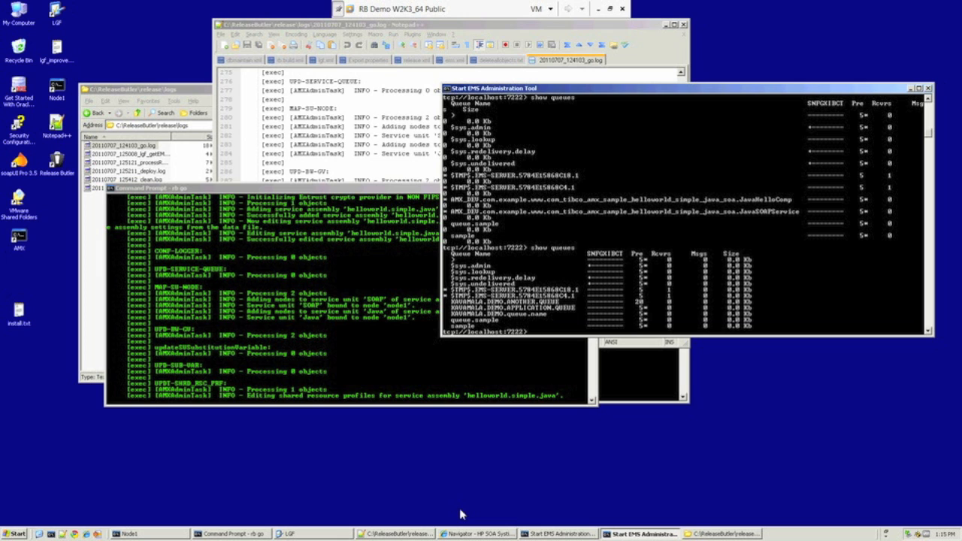
{"action": "scroll", "scroll_direction": "down", "scroll_amount": 3}
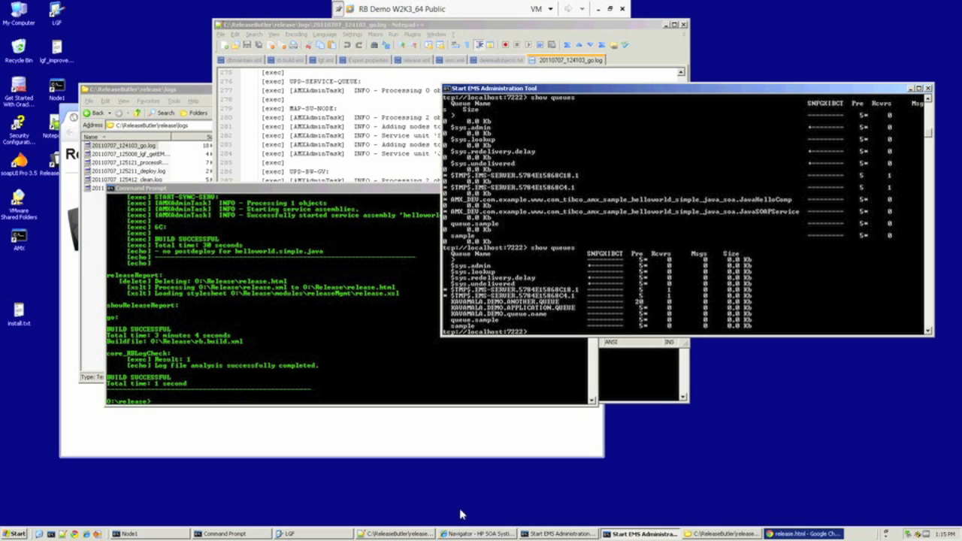
{"action": "mouse_move", "coordinate": [274, 436]}
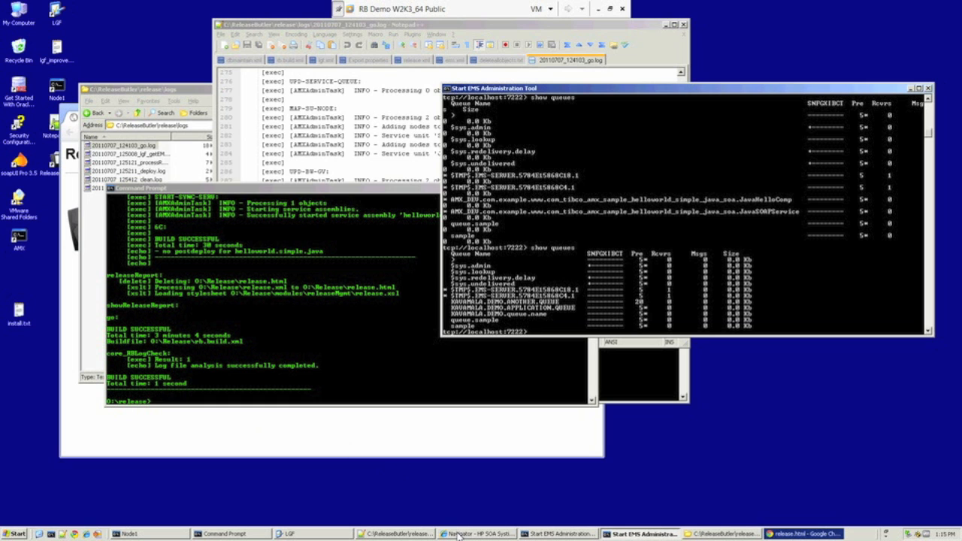
{"action": "left_click", "coordinate": [478, 534]}
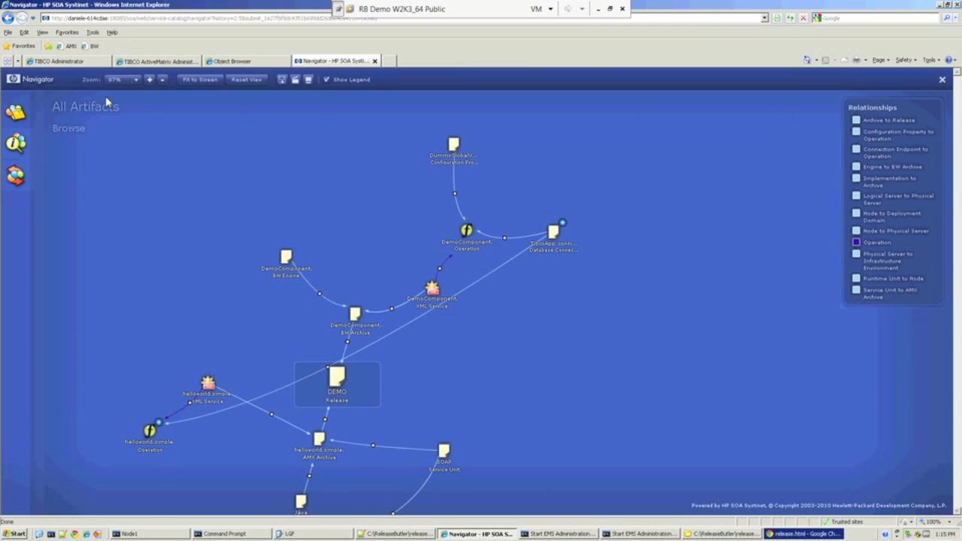
{"action": "left_click", "coordinate": [60, 60]}
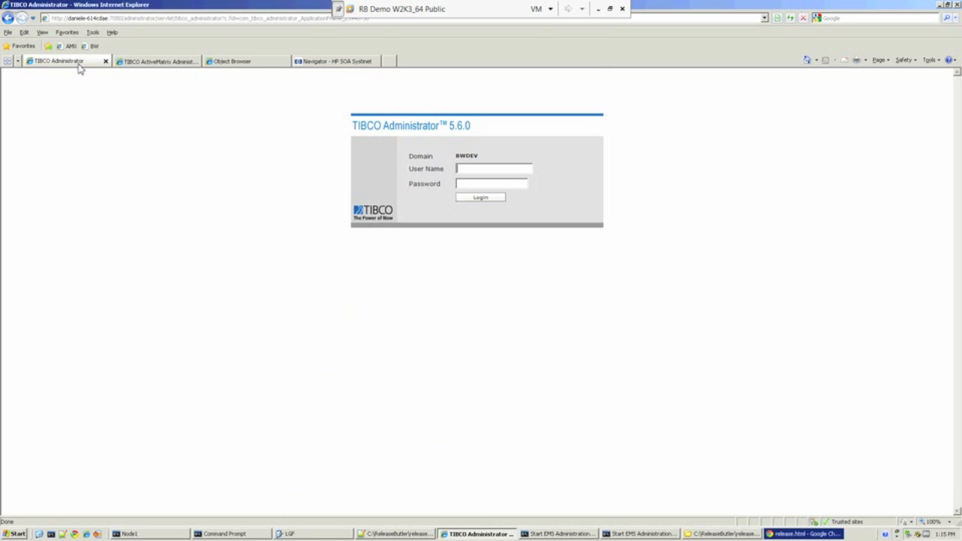
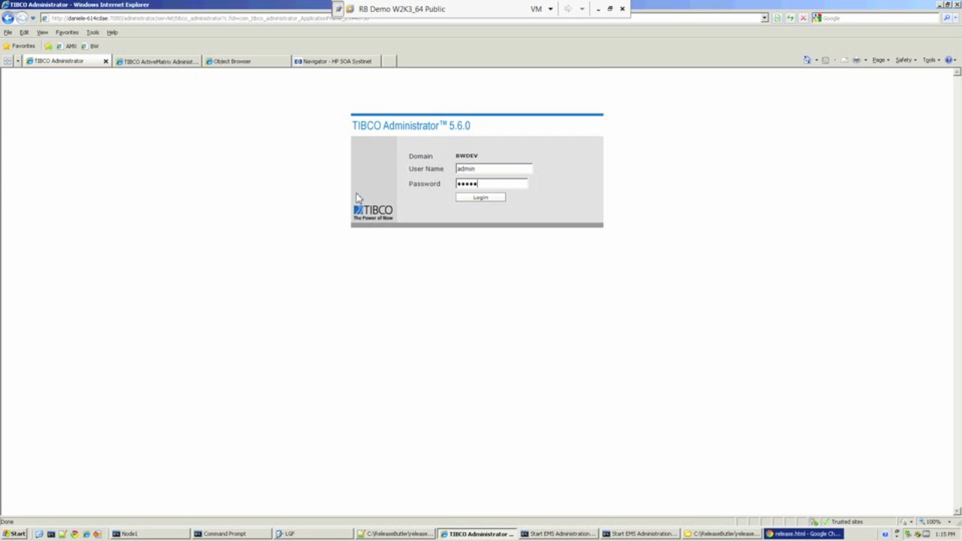
{"action": "left_click", "coordinate": [480, 197]}
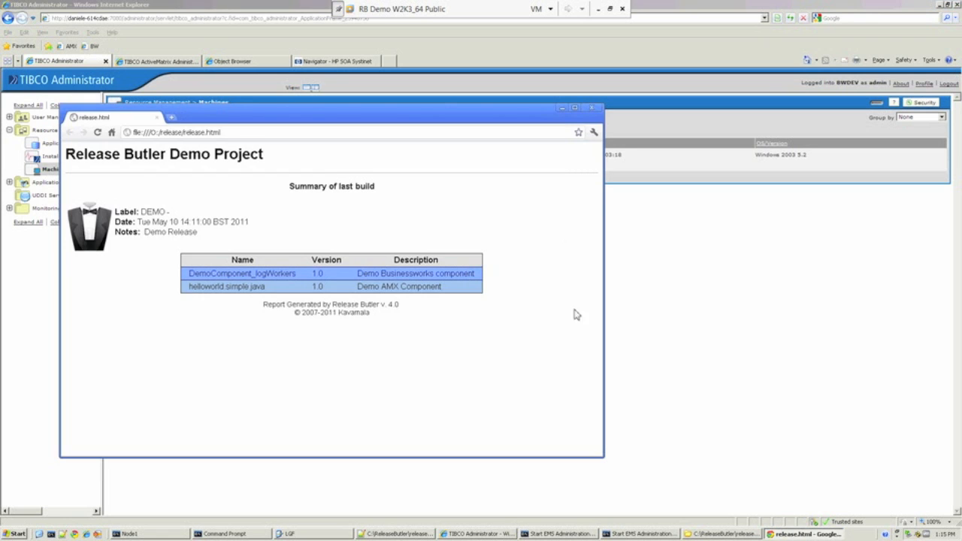
{"action": "mouse_move", "coordinate": [593, 124]}
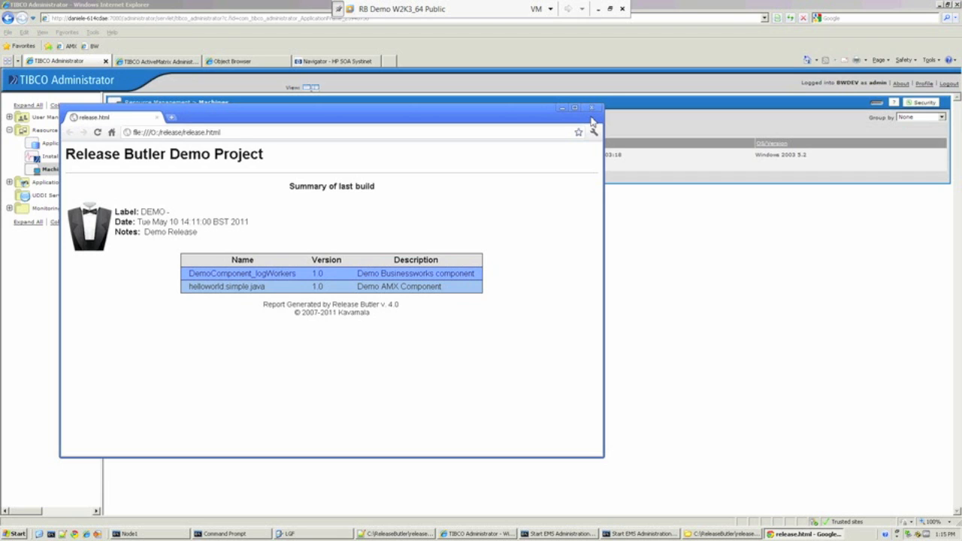
{"action": "mouse_move", "coordinate": [594, 109]}
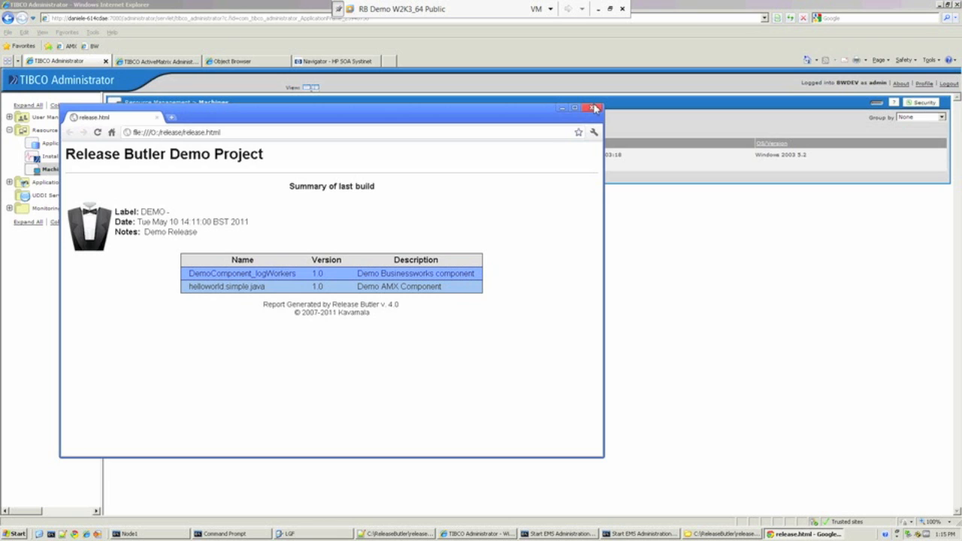
Close the release.html build summary report window.
{"action": "left_click", "coordinate": [596, 108]}
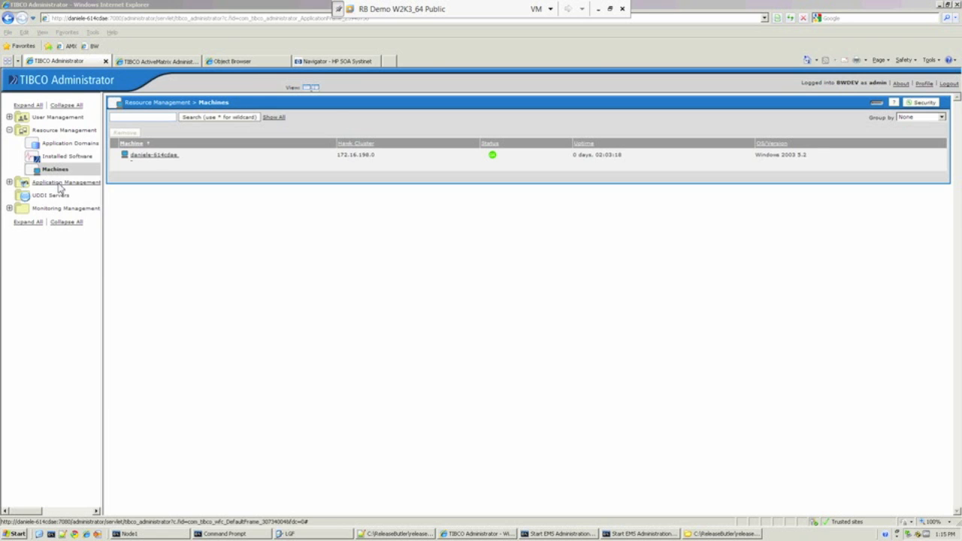
Browse Application Management > DEMO > DemoComponent_logWorkers, its service instances, and the configuration's Advanced global variables.
{"action": "left_click", "coordinate": [66, 182]}
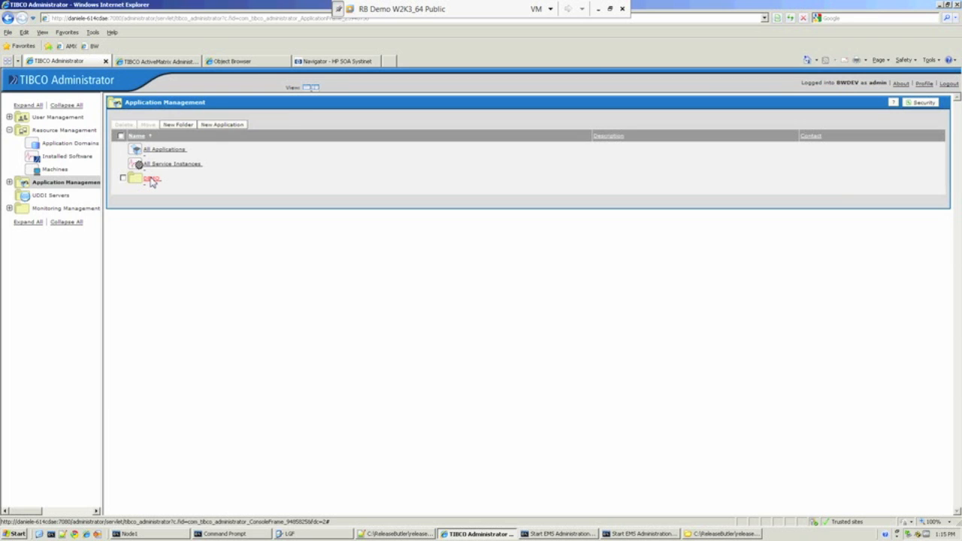
{"action": "left_click", "coordinate": [154, 179]}
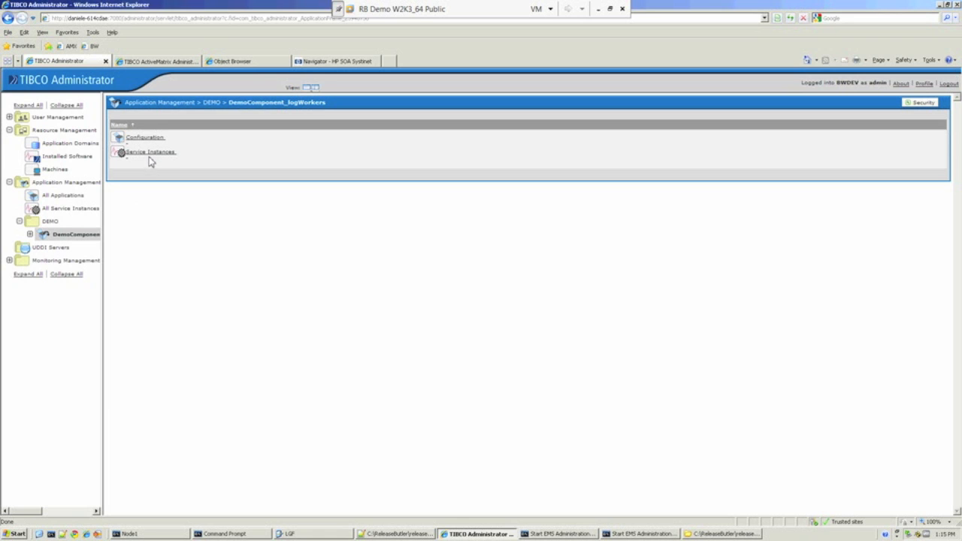
{"action": "left_click", "coordinate": [149, 152]}
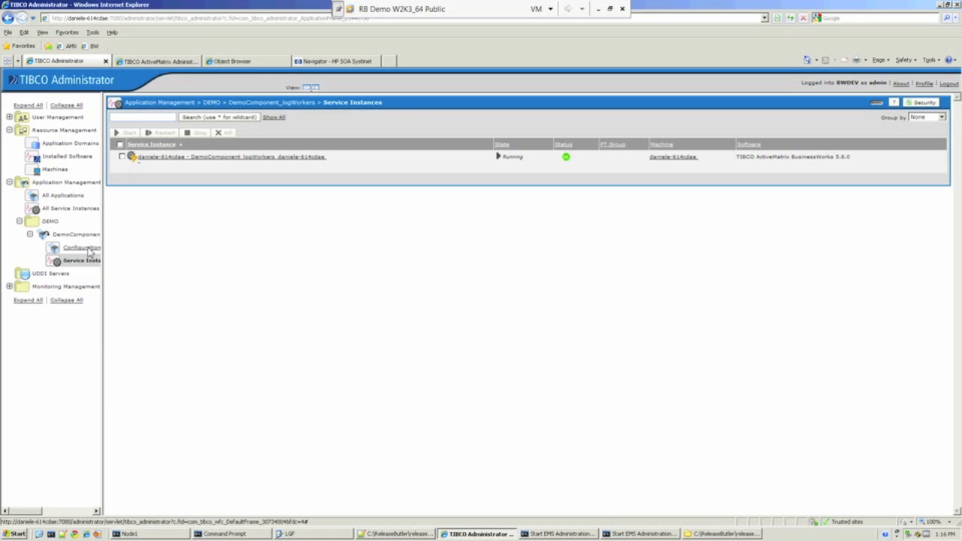
{"action": "left_click", "coordinate": [81, 246]}
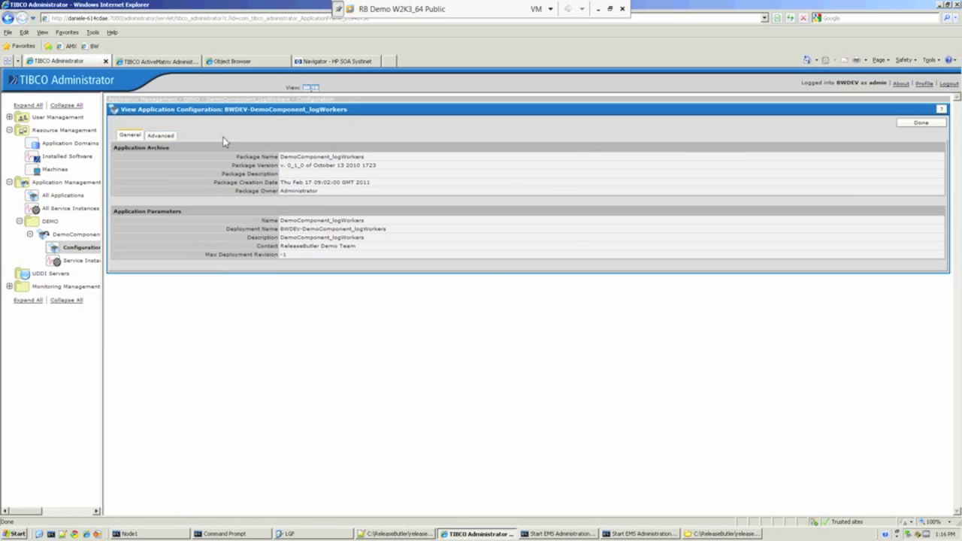
{"action": "left_click", "coordinate": [161, 135]}
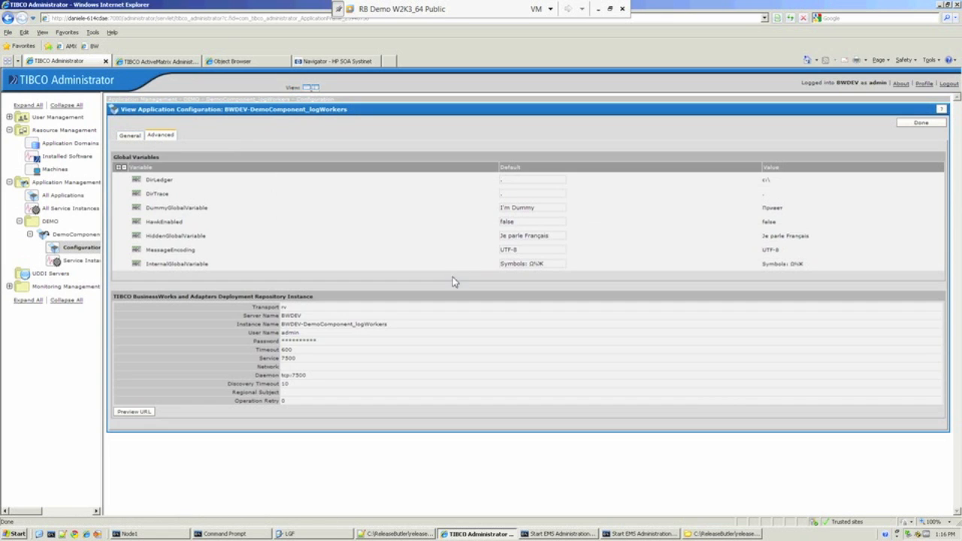
{"action": "double_click", "coordinate": [505, 221]}
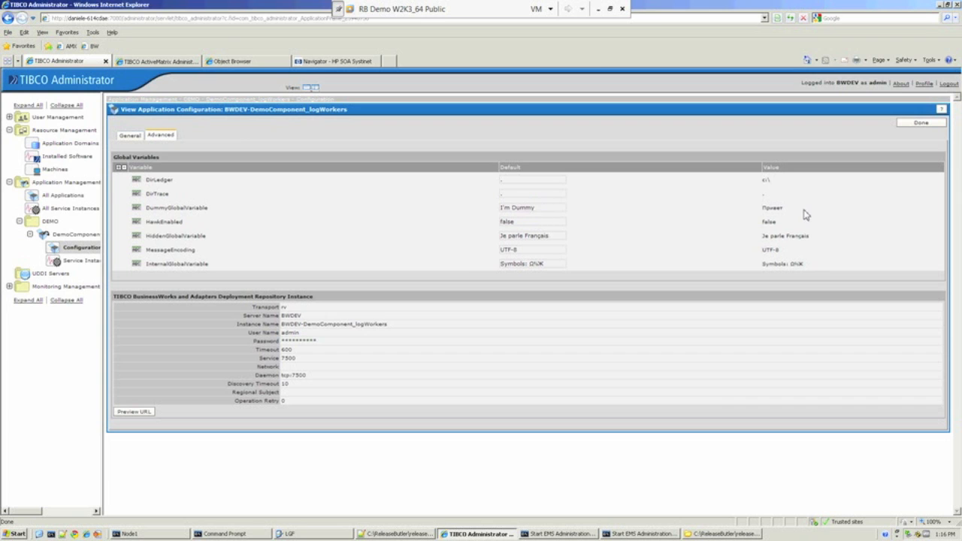
{"action": "mouse_move", "coordinate": [794, 226]}
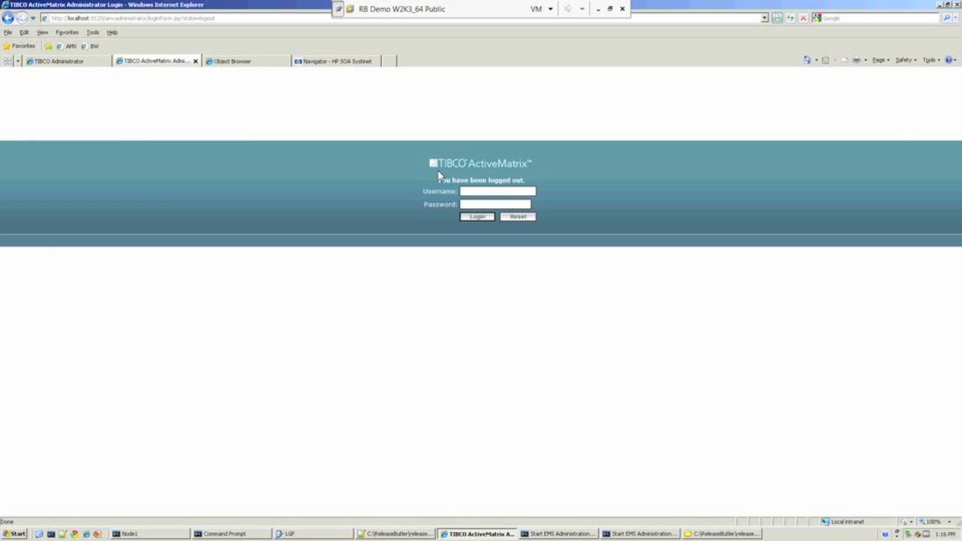
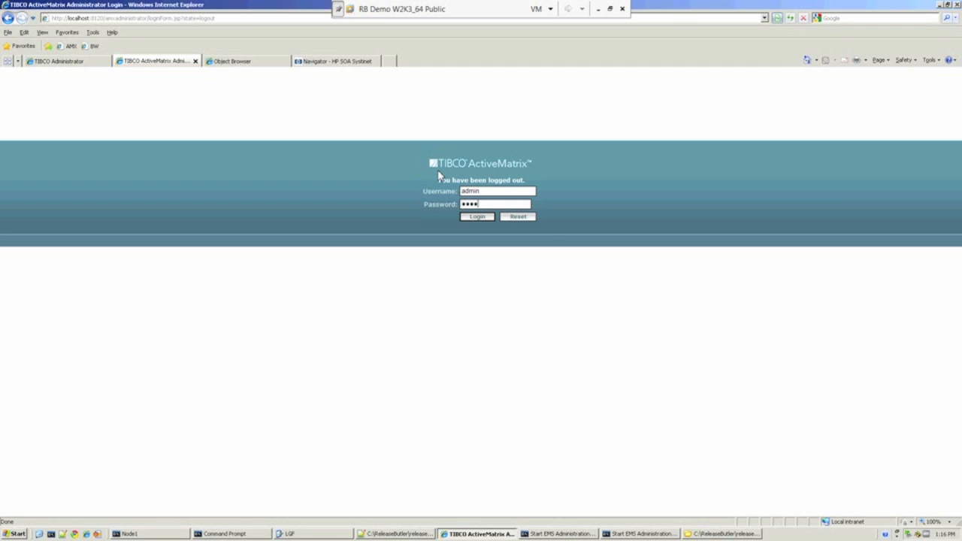
{"action": "left_click", "coordinate": [477, 216]}
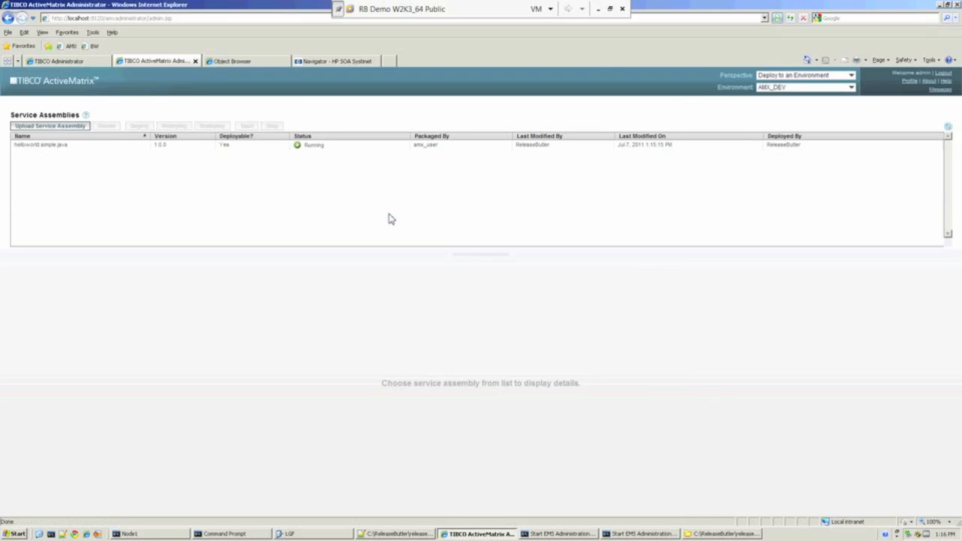
{"action": "left_click", "coordinate": [42, 145]}
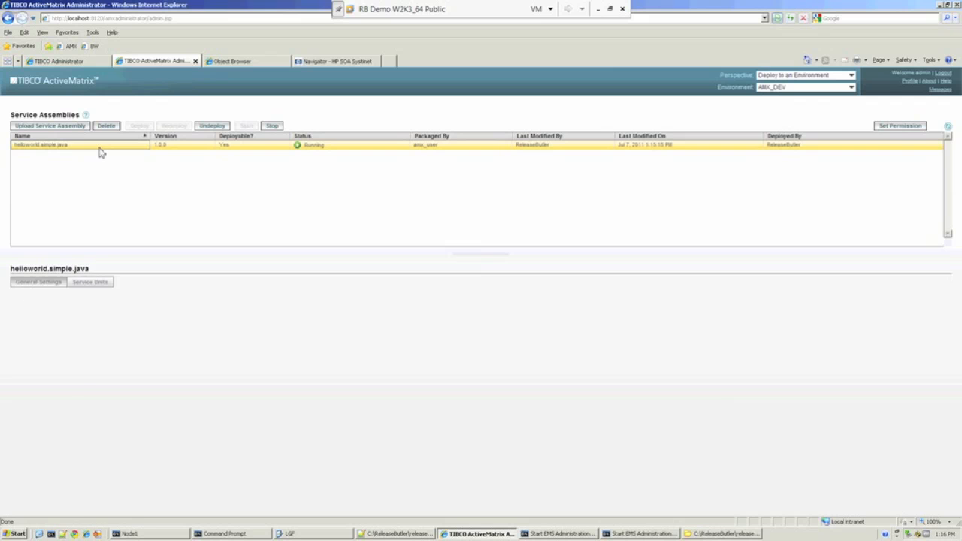
{"action": "left_click", "coordinate": [88, 283]}
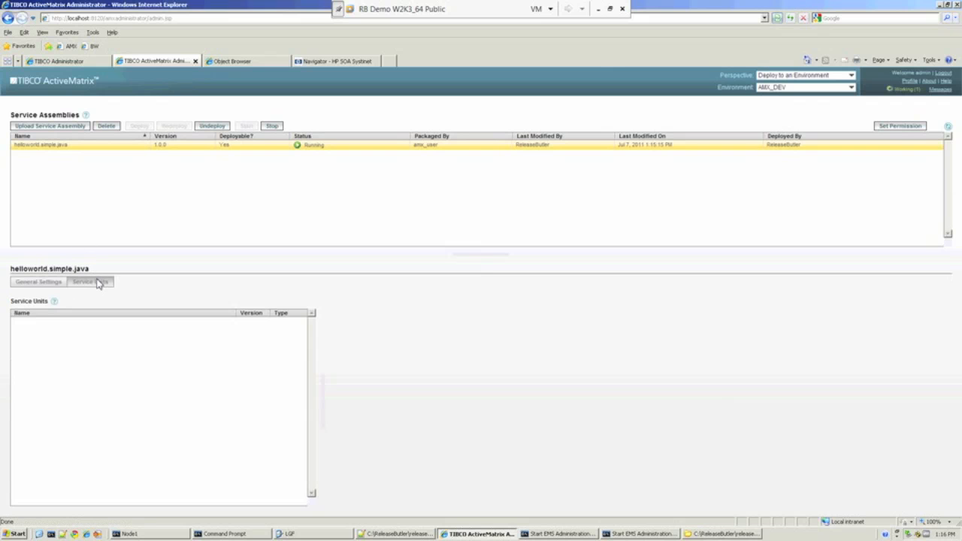
{"action": "left_click", "coordinate": [90, 281]}
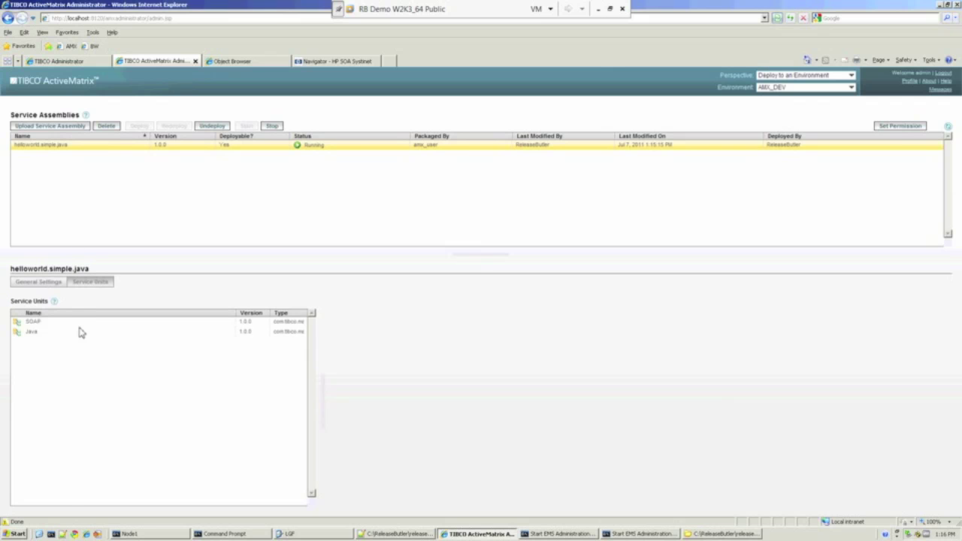
{"action": "mouse_move", "coordinate": [259, 70]}
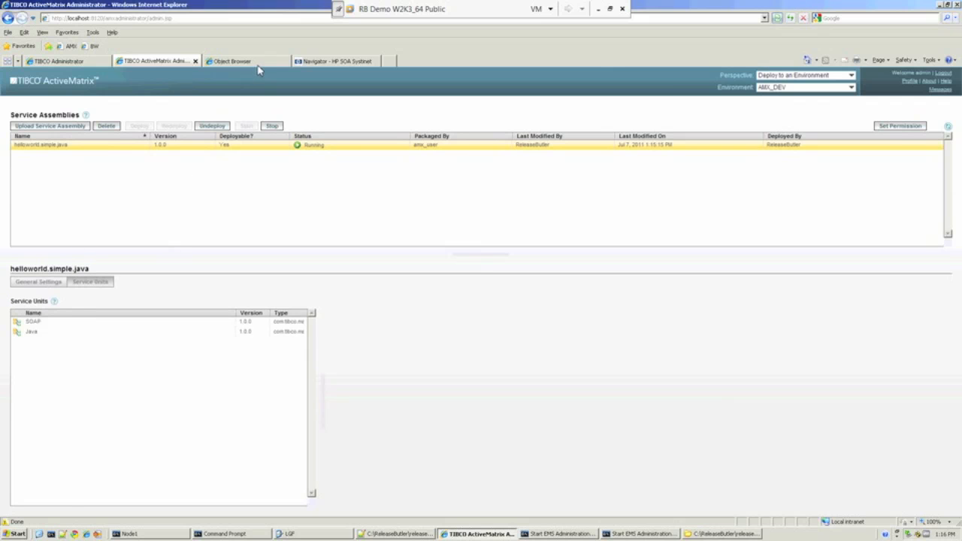
Browse Tables in Object Browser and show APPLICATIONTABLE's columns and four data rows.
{"action": "left_click", "coordinate": [233, 60]}
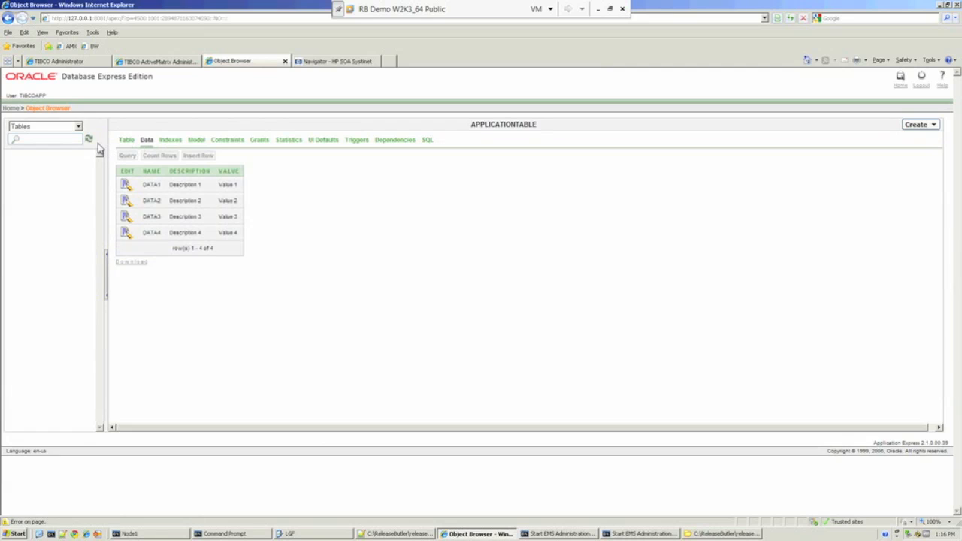
{"action": "left_click", "coordinate": [126, 139]}
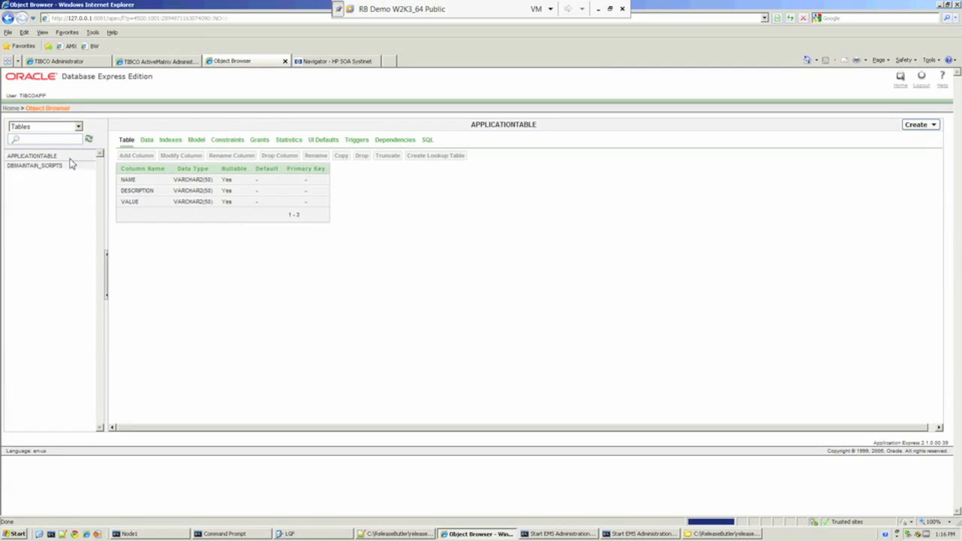
{"action": "left_click", "coordinate": [33, 155]}
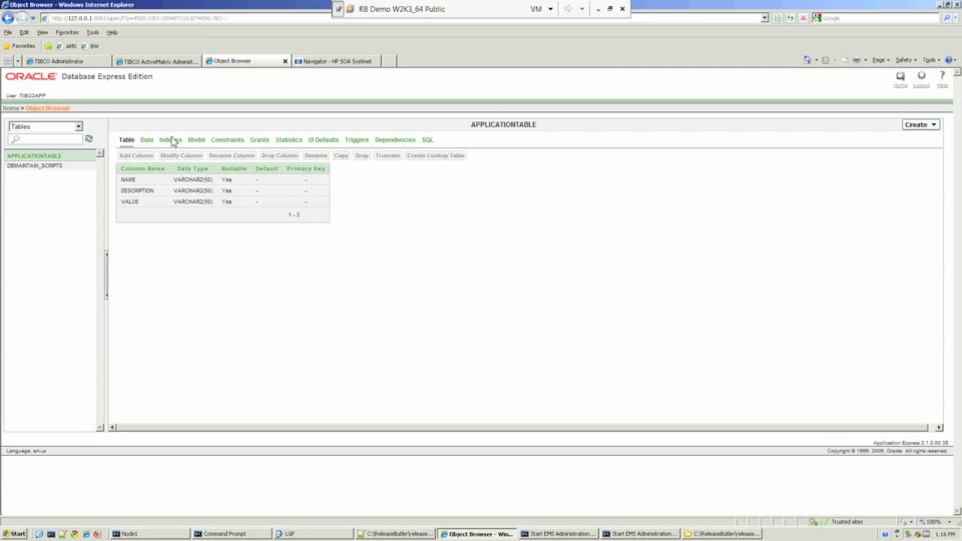
{"action": "left_click", "coordinate": [148, 140]}
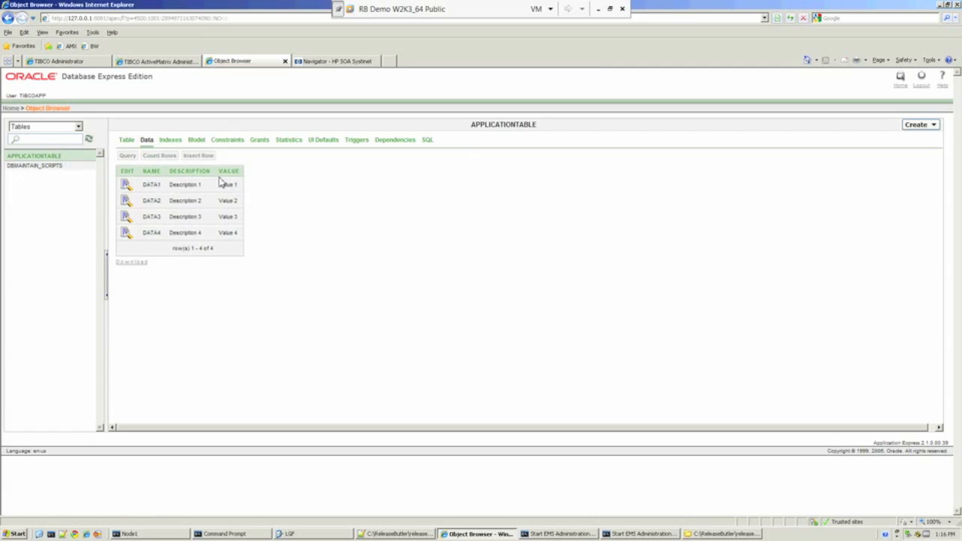
{"action": "mouse_move", "coordinate": [406, 208]}
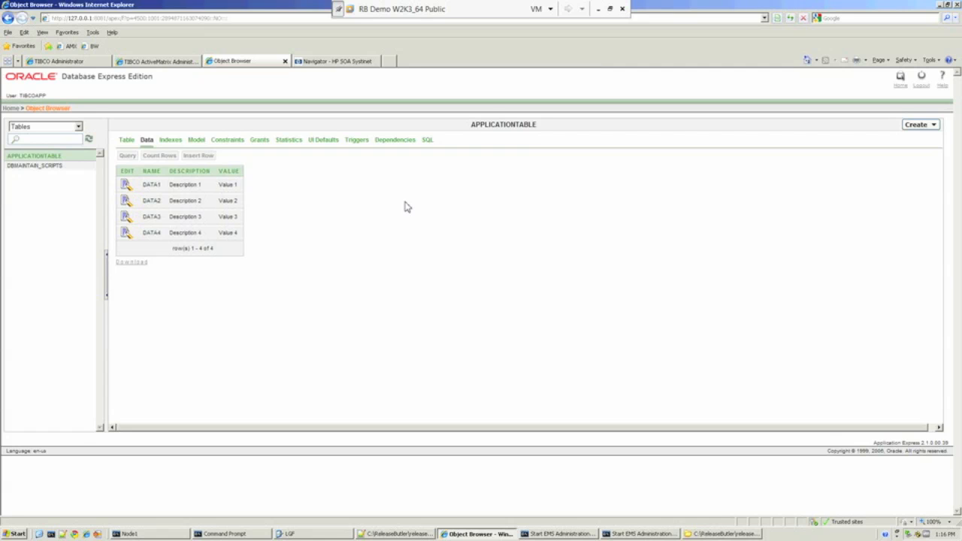
{"action": "mouse_move", "coordinate": [630, 142]}
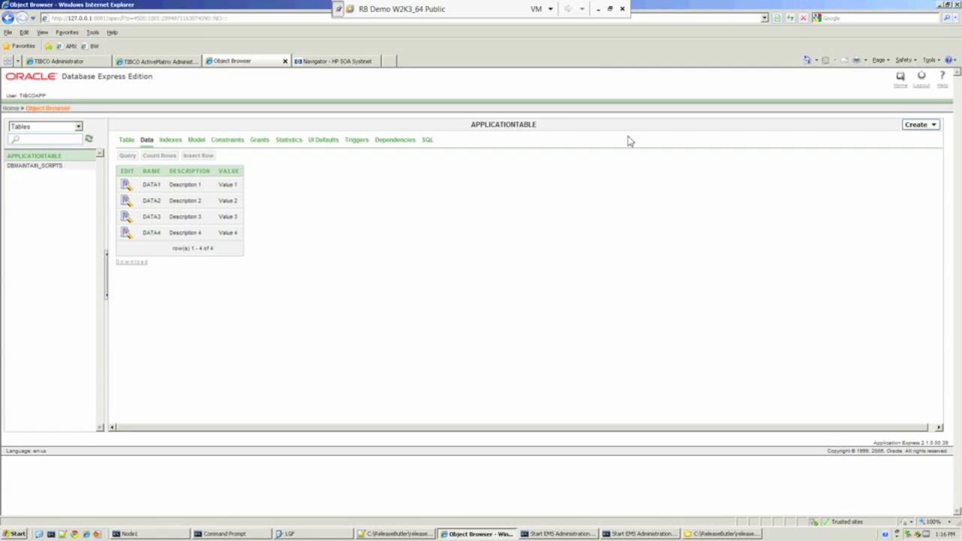
{"action": "mouse_move", "coordinate": [604, 15]}
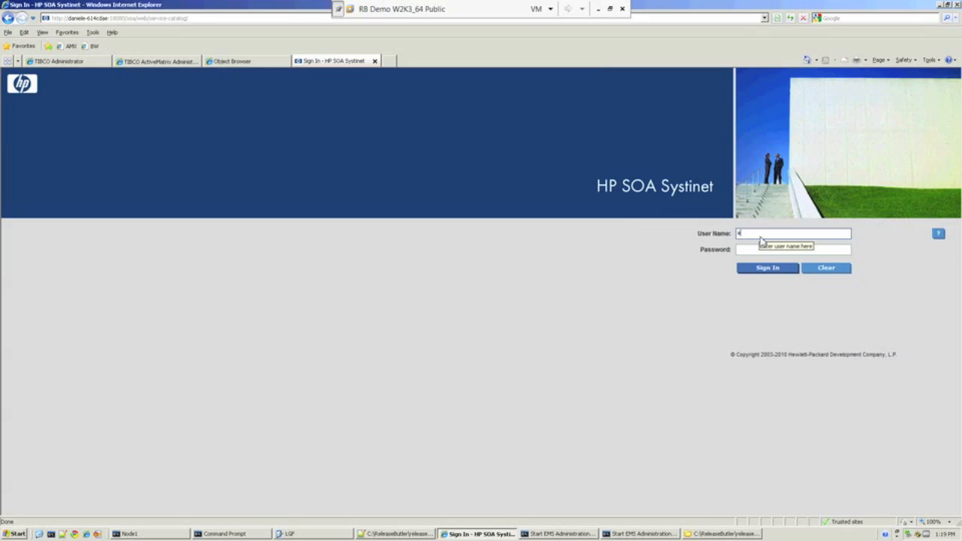
Sign in as admin and browse Archives > BW Archives listing DemoComponent_logWorkers 1.0.
{"action": "type", "text": "admin"}
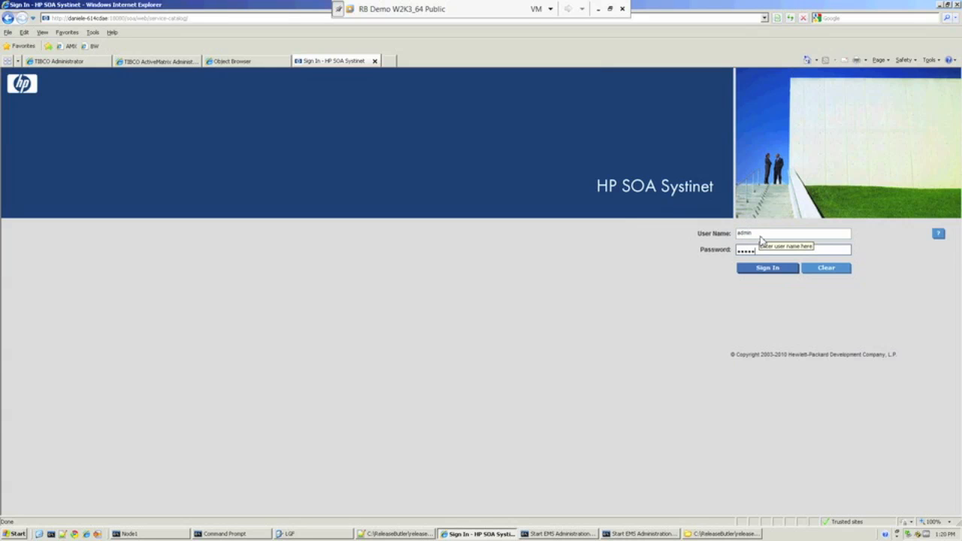
{"action": "left_click", "coordinate": [767, 268]}
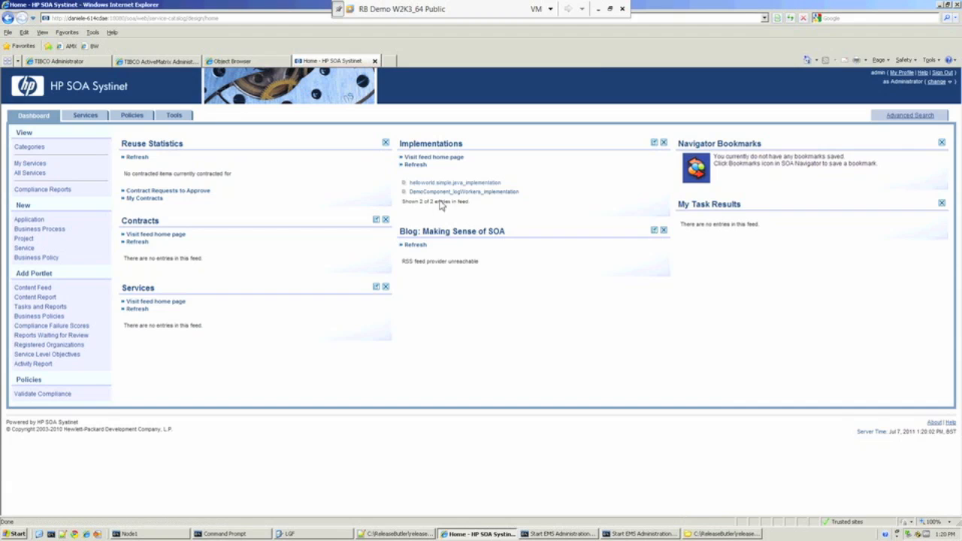
{"action": "mouse_move", "coordinate": [174, 114]}
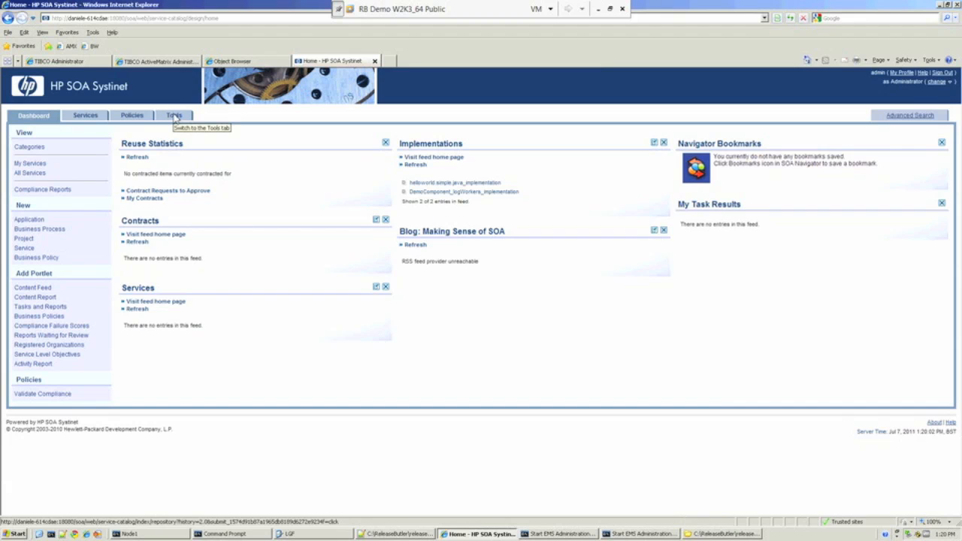
{"action": "left_click", "coordinate": [175, 114]}
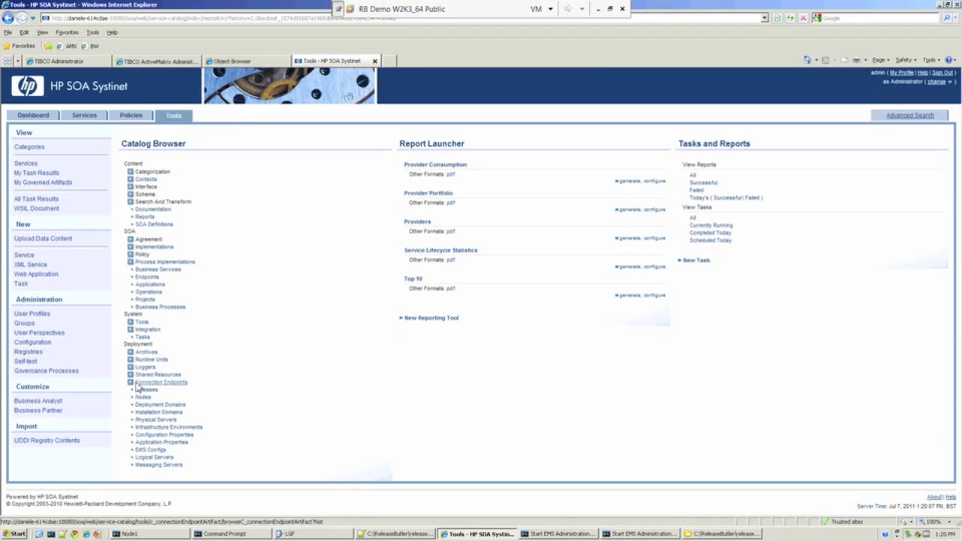
{"action": "left_click", "coordinate": [129, 351]}
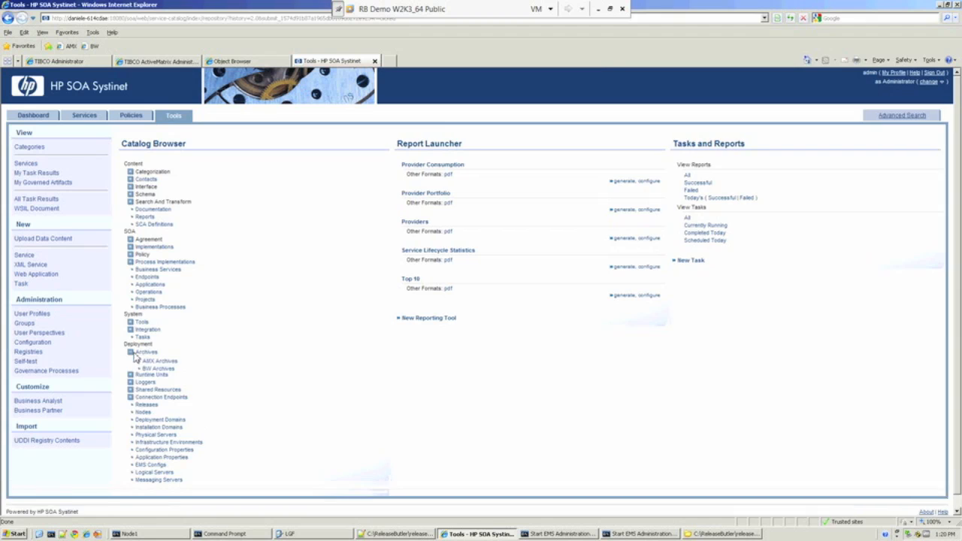
{"action": "left_click", "coordinate": [156, 369]}
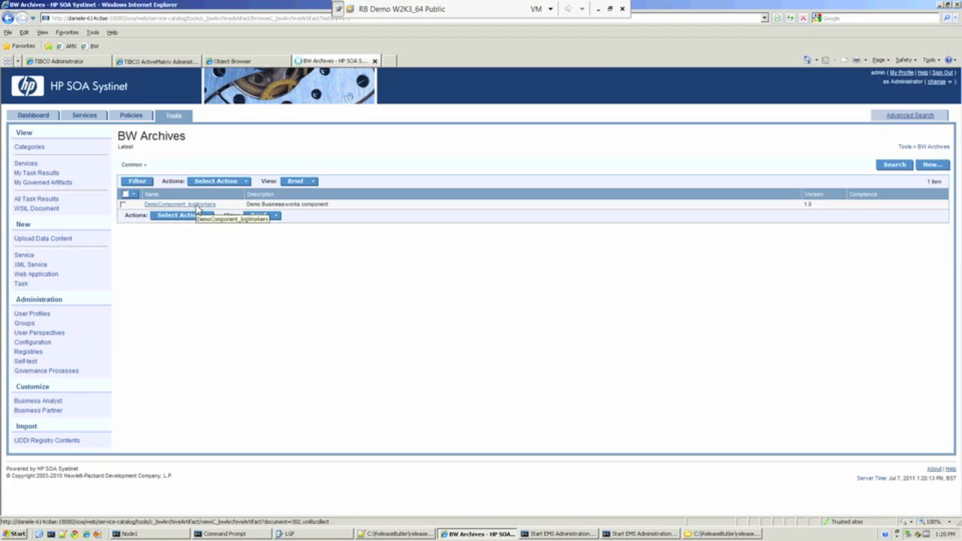
Navigate from the DemoComponent_logWorkers archive through its implementation and operation to the DummyGlobalVariable property.
{"action": "left_click", "coordinate": [177, 205]}
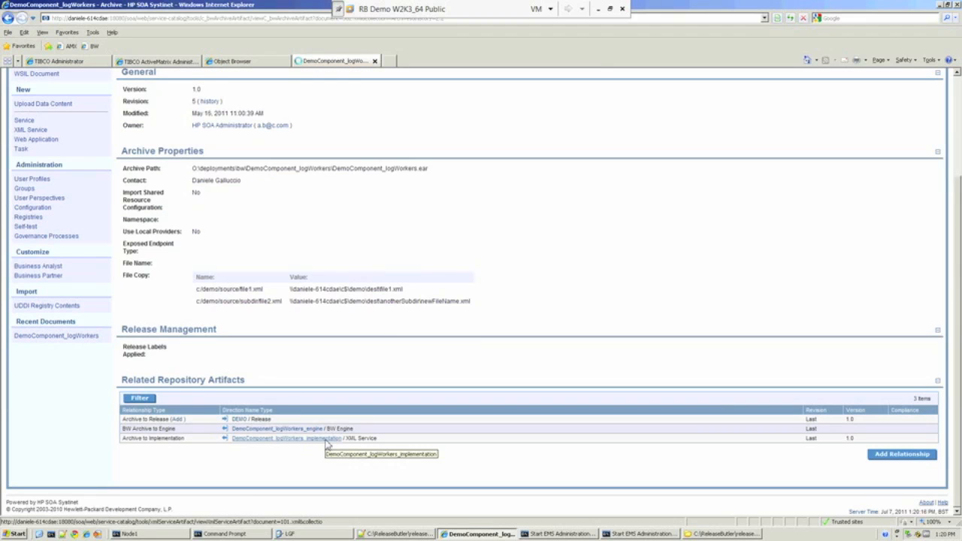
{"action": "left_click", "coordinate": [277, 439]}
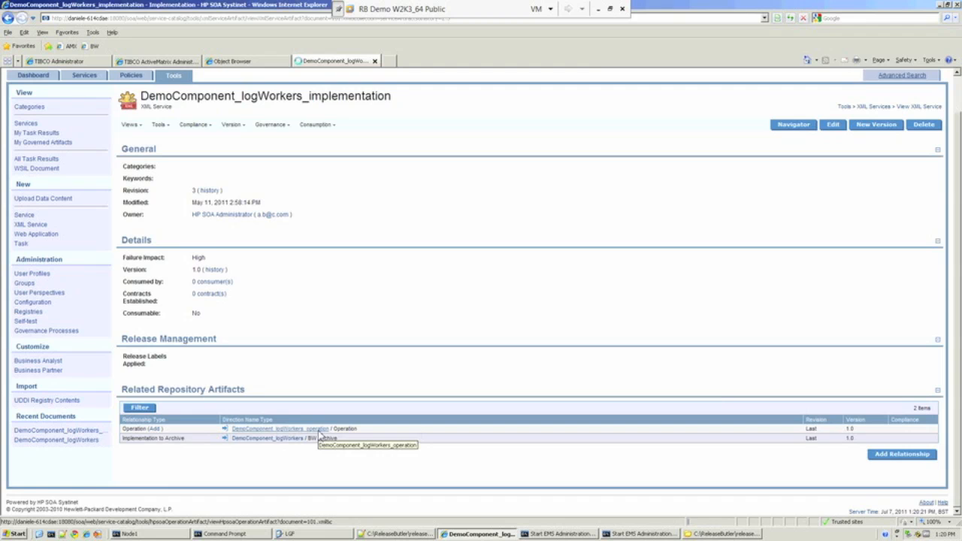
{"action": "left_click", "coordinate": [278, 429]}
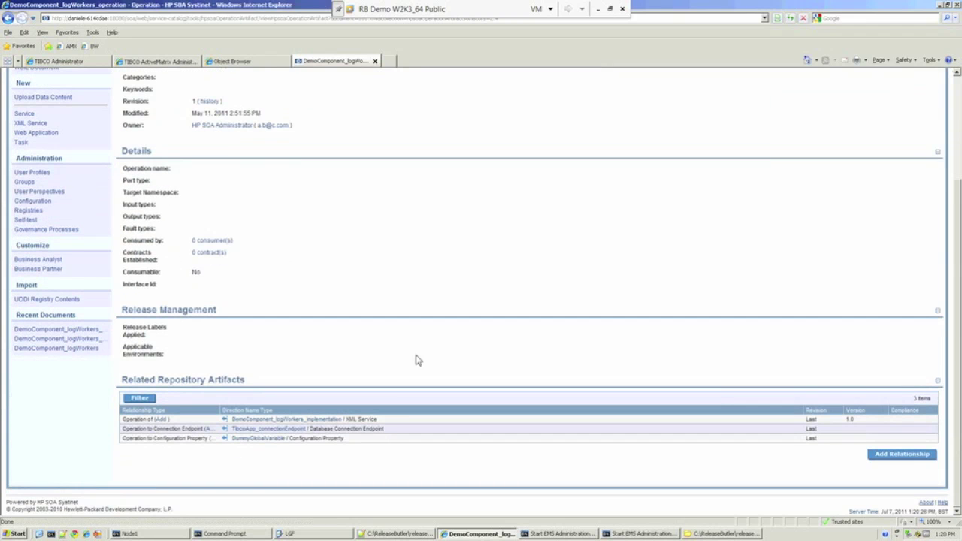
{"action": "mouse_move", "coordinate": [256, 439]}
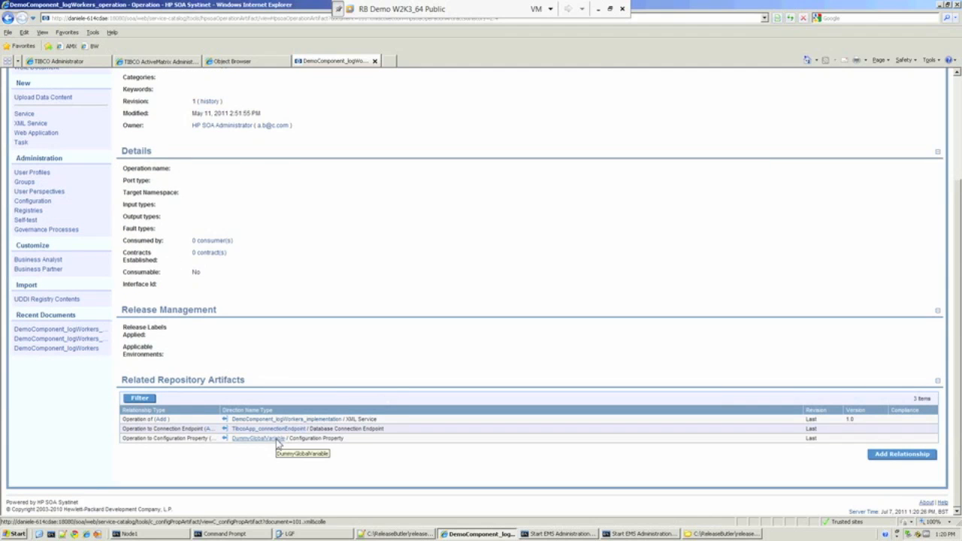
{"action": "left_click", "coordinate": [256, 440]}
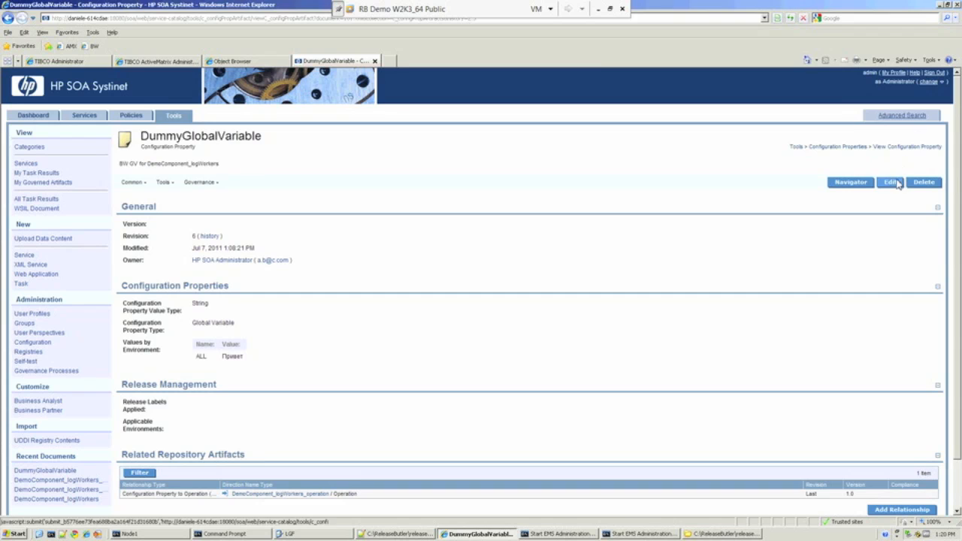
Edit DummyGlobalVariable, set the ALL environments value to Hello and save it as revision 7.
{"action": "left_click", "coordinate": [890, 182]}
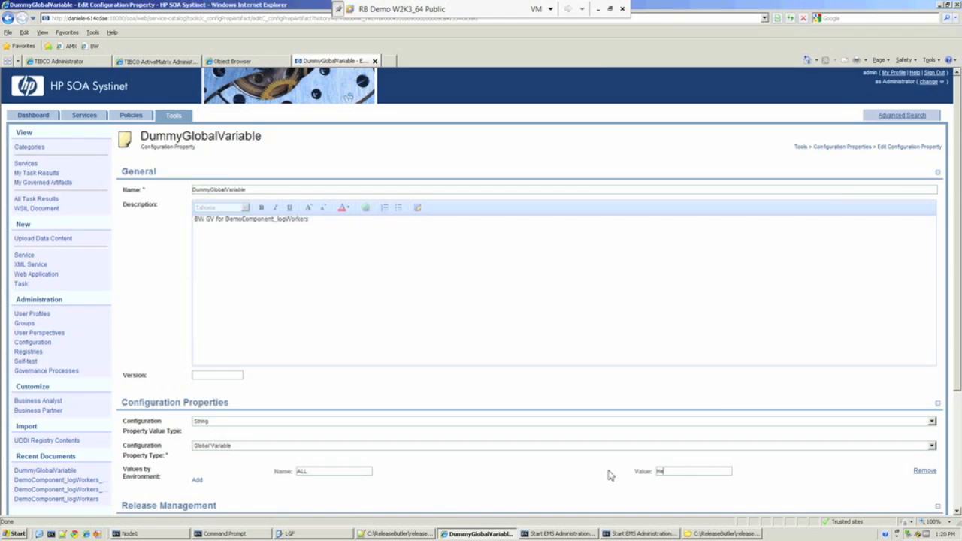
{"action": "scroll", "scroll_direction": "down", "scroll_amount": 3}
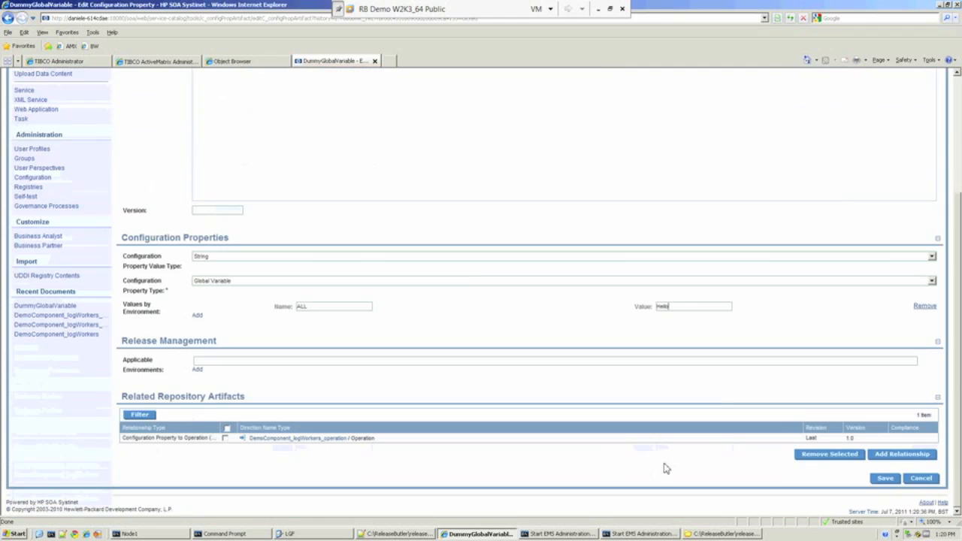
{"action": "mouse_move", "coordinate": [884, 478]}
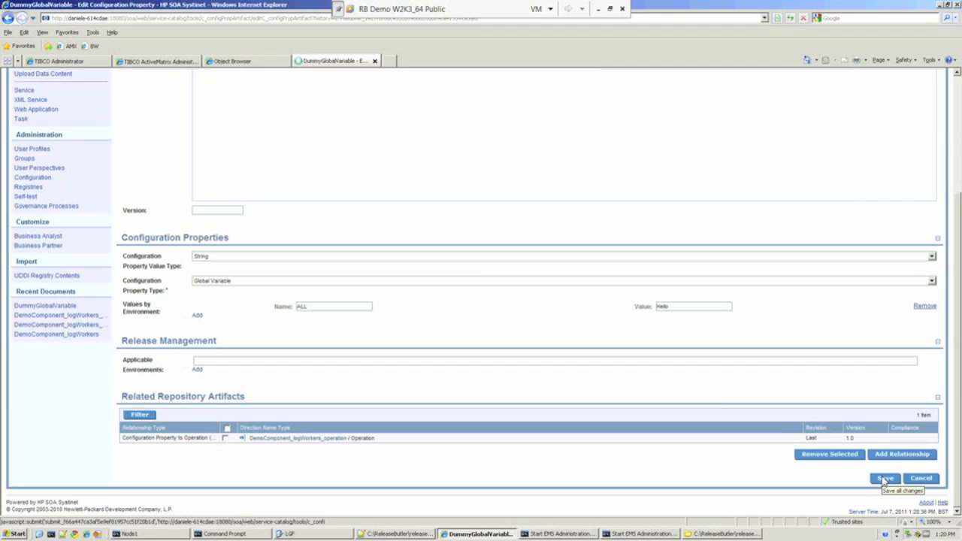
{"action": "left_click", "coordinate": [885, 479]}
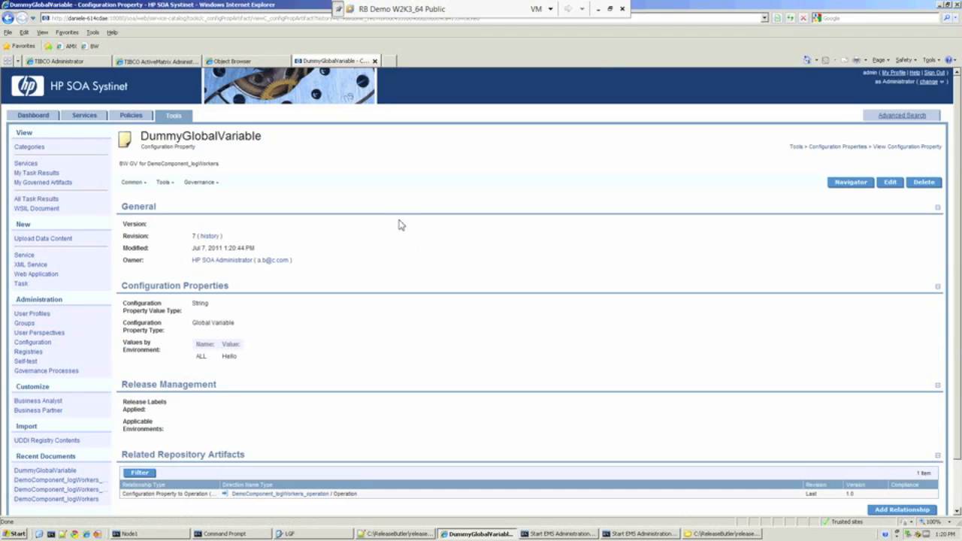
{"action": "left_click", "coordinate": [207, 236]}
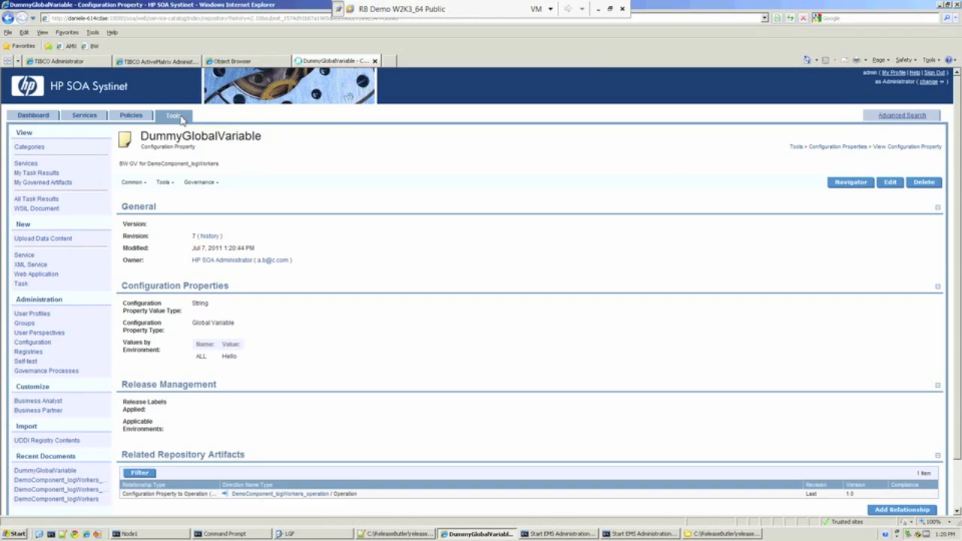
Browse Tools > Connection Endpoints > EMS Connection Endpoints and open KAVAMALA.DEMO.ANOTHER.QUEUE.
{"action": "left_click", "coordinate": [173, 114]}
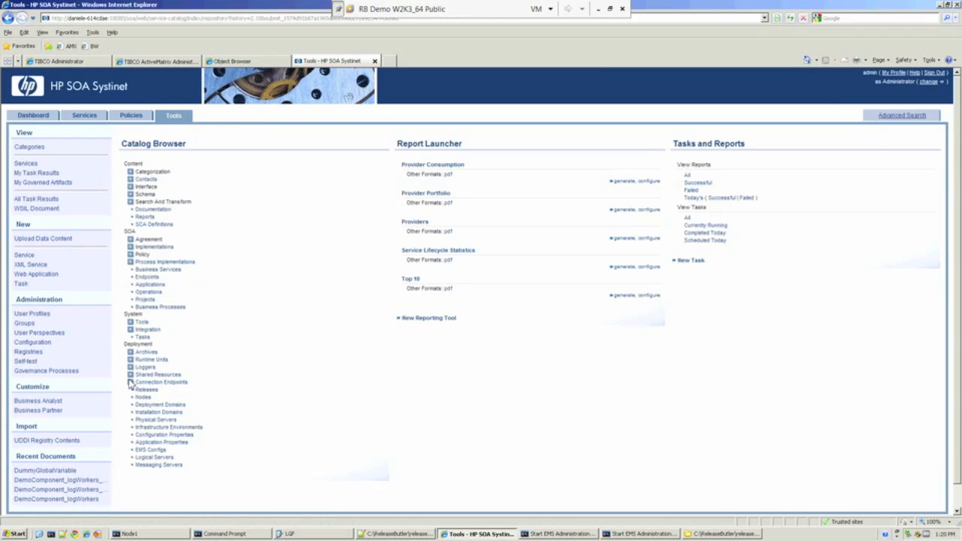
{"action": "left_click", "coordinate": [130, 382]}
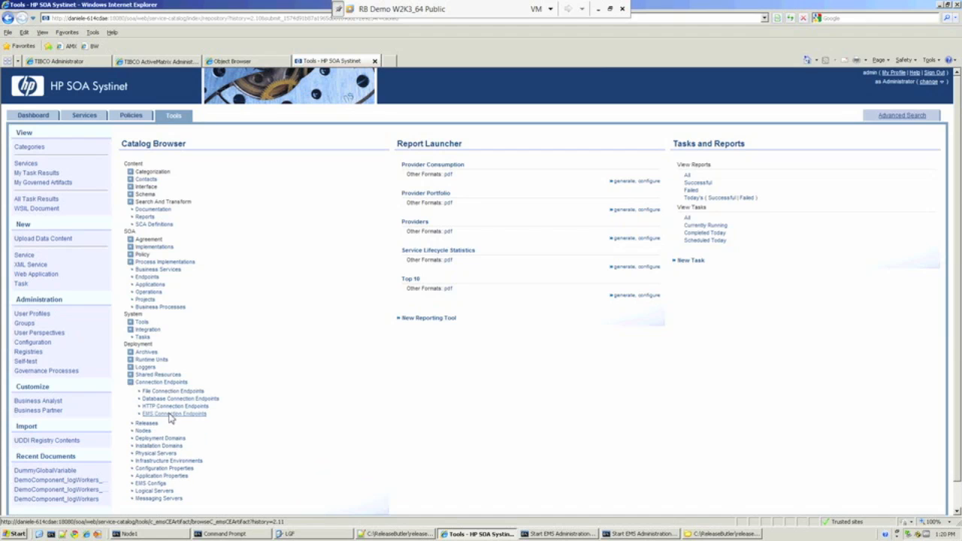
{"action": "left_click", "coordinate": [174, 415]}
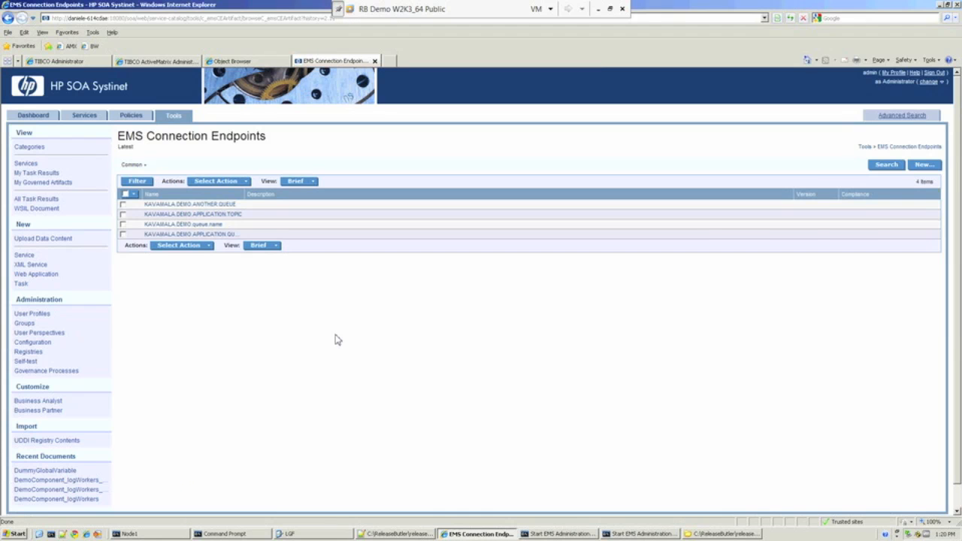
{"action": "mouse_move", "coordinate": [634, 533]}
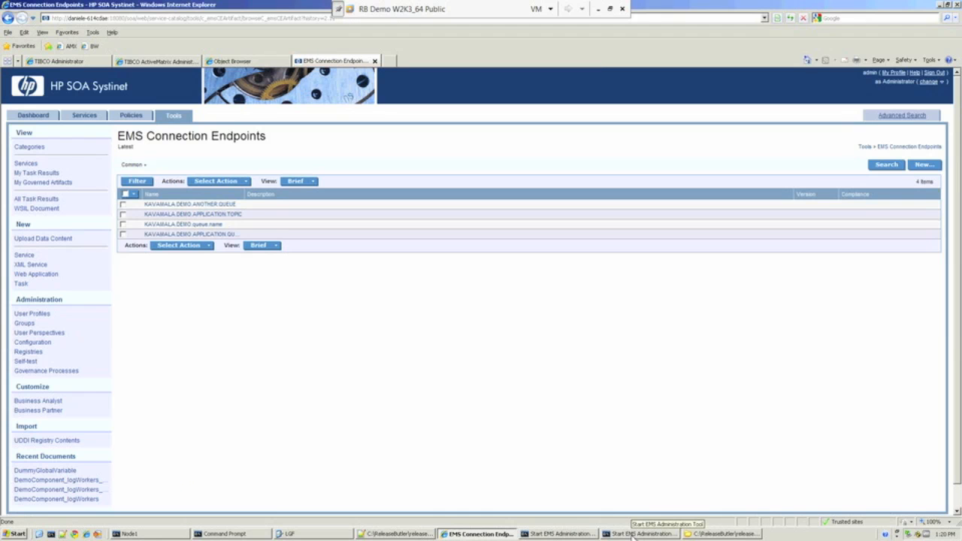
{"action": "left_click", "coordinate": [641, 534]}
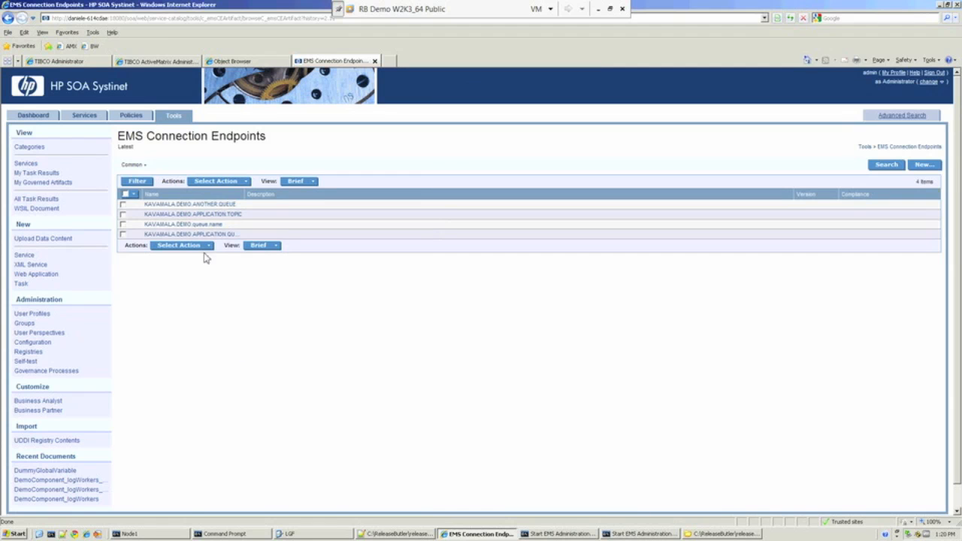
{"action": "mouse_move", "coordinate": [189, 205]}
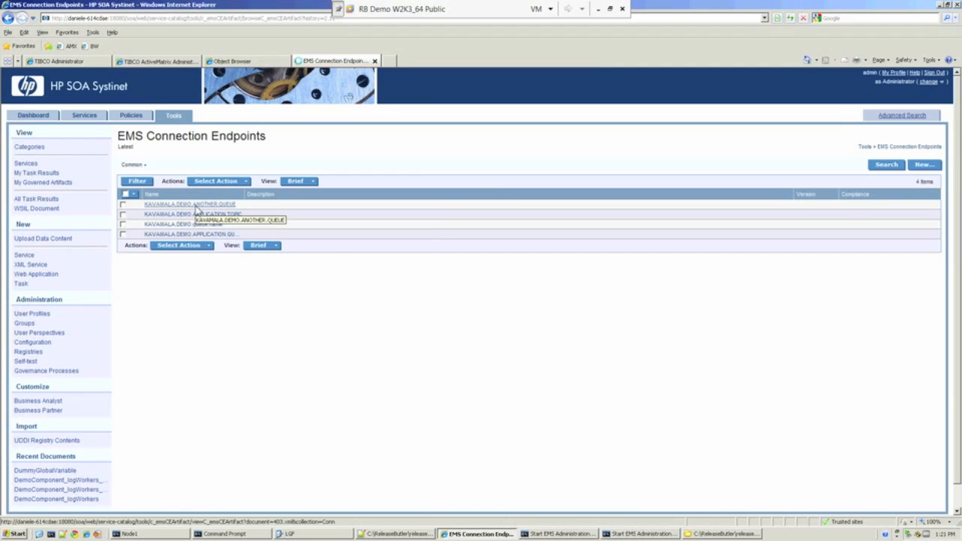
{"action": "left_click", "coordinate": [190, 205]}
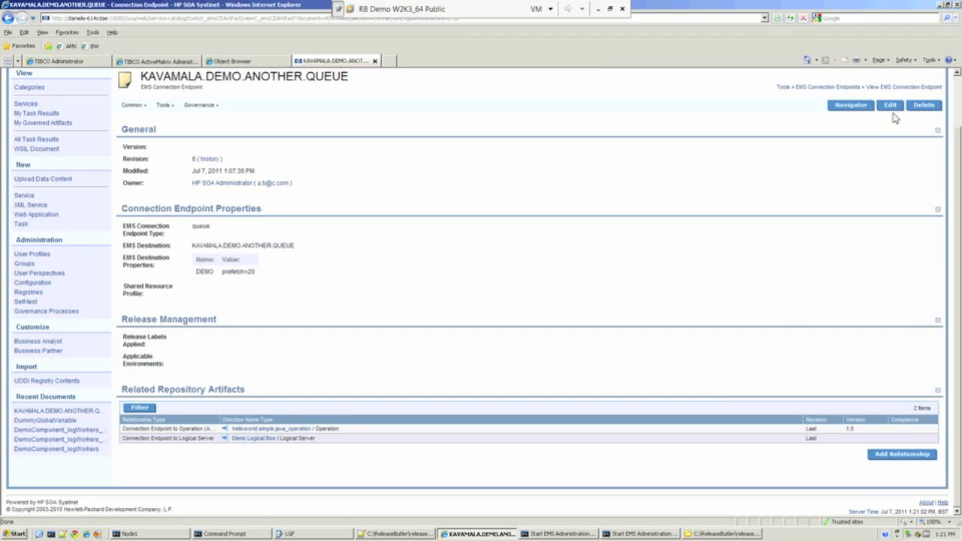
Edit the KAVAMALA.DEMO.ANOTHER.QUEUE endpoint's DEMO prefetch property value and save the endpoint.
{"action": "left_click", "coordinate": [890, 106]}
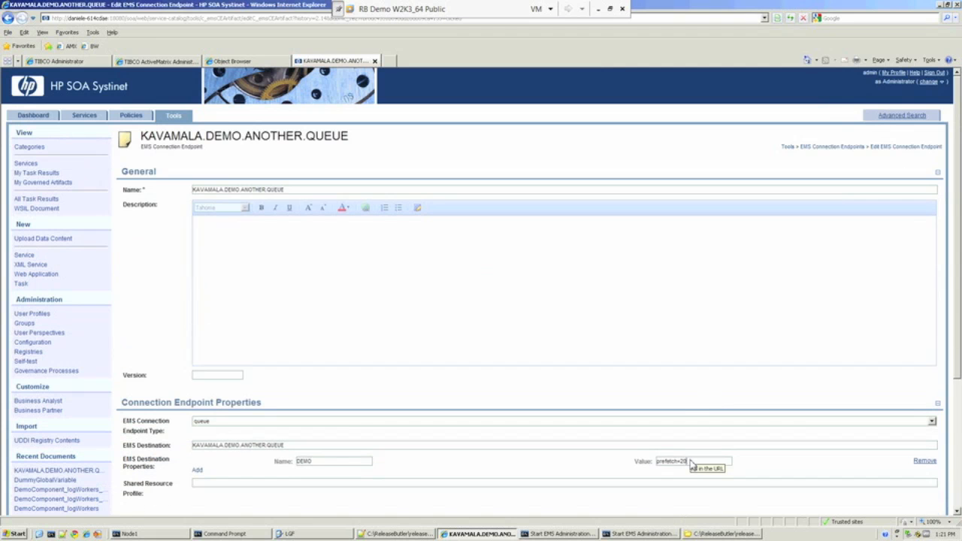
{"action": "scroll", "scroll_direction": "down", "scroll_amount": 3}
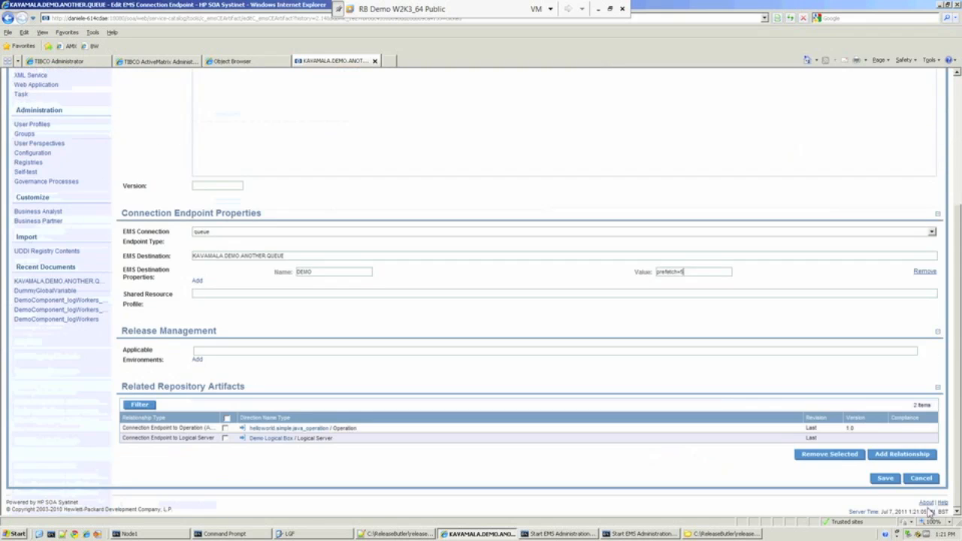
{"action": "left_click", "coordinate": [884, 478]}
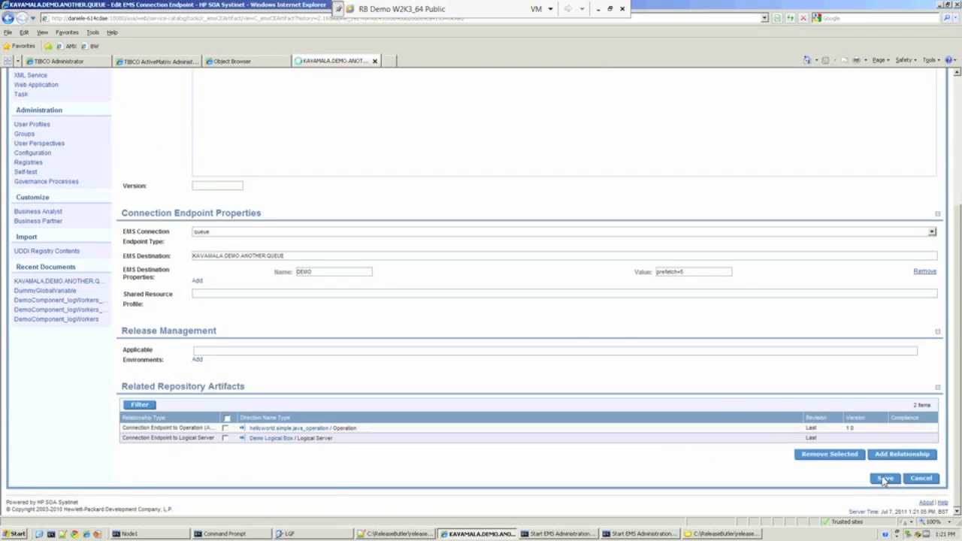
{"action": "left_click", "coordinate": [884, 478]}
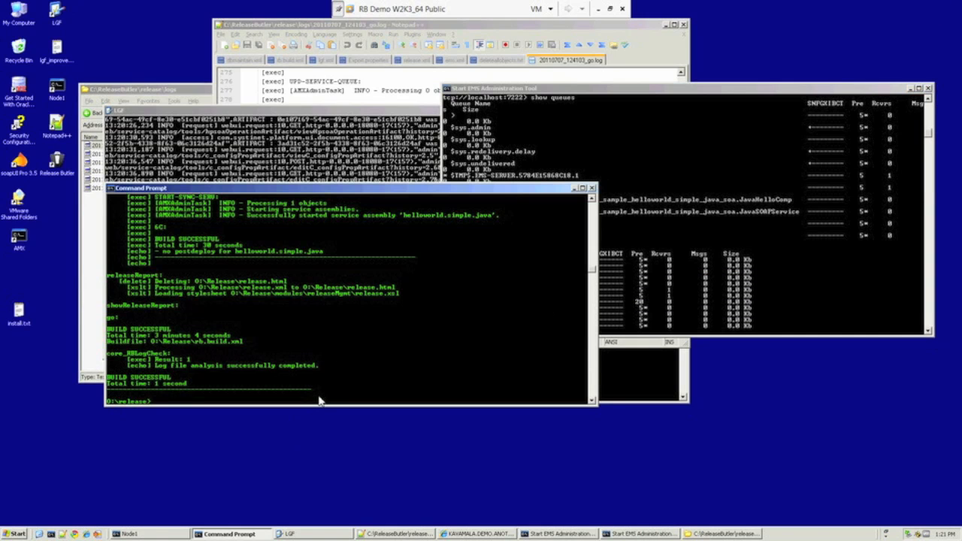
Run the rb export command so Release Butler re-exports EMS destinations and deployments, ending BUILD SUCCESSFUL.
{"action": "type", "text": "rb"}
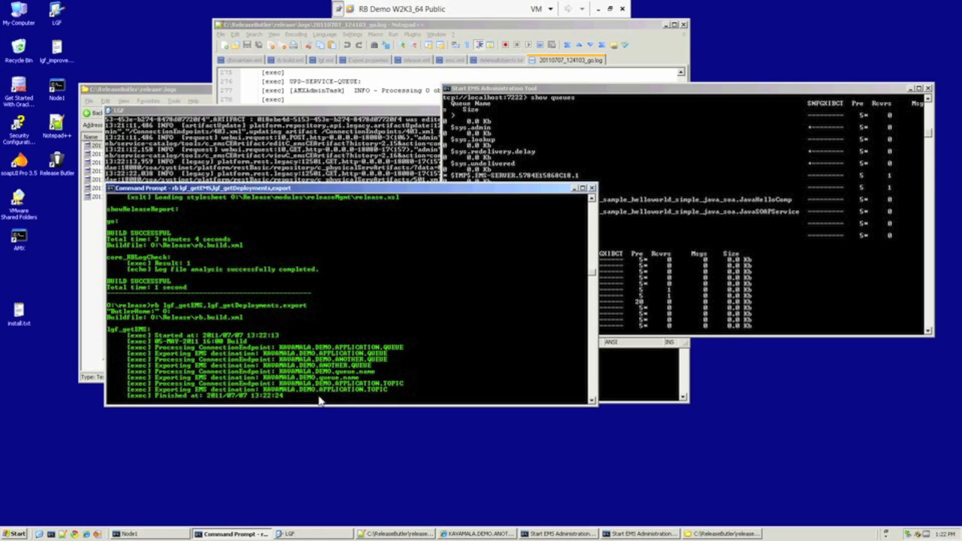
{"action": "scroll", "scroll_direction": "down", "scroll_amount": 3}
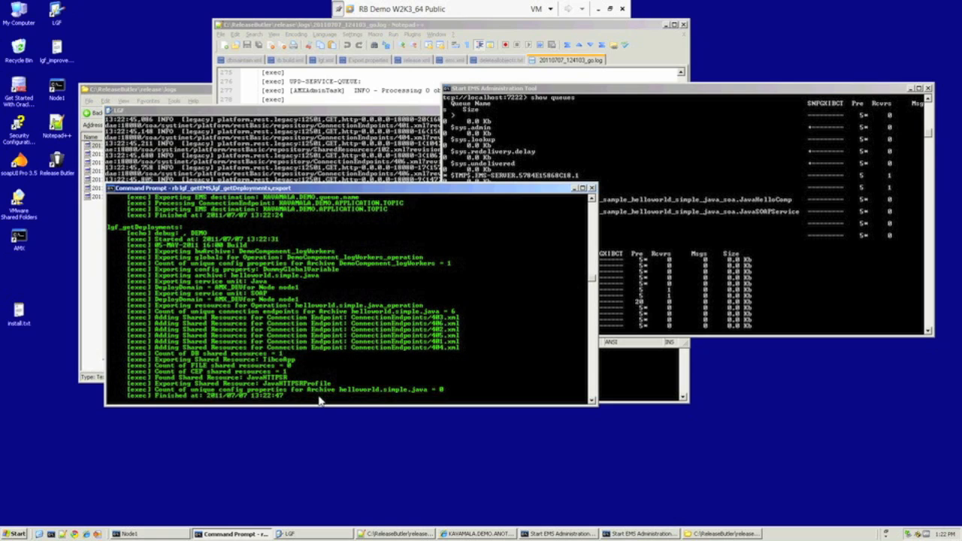
{"action": "scroll", "scroll_direction": "down", "scroll_amount": 3}
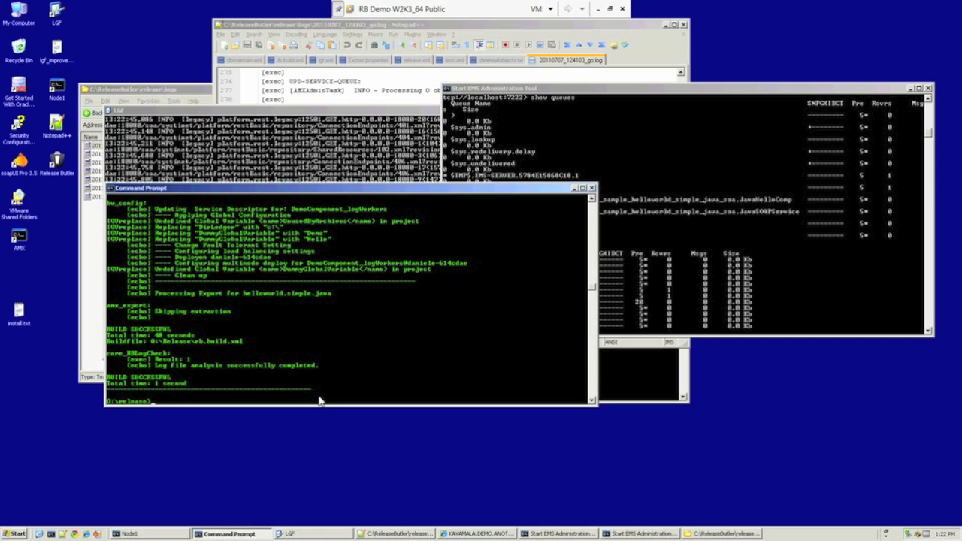
{"action": "type", "text": "rb"}
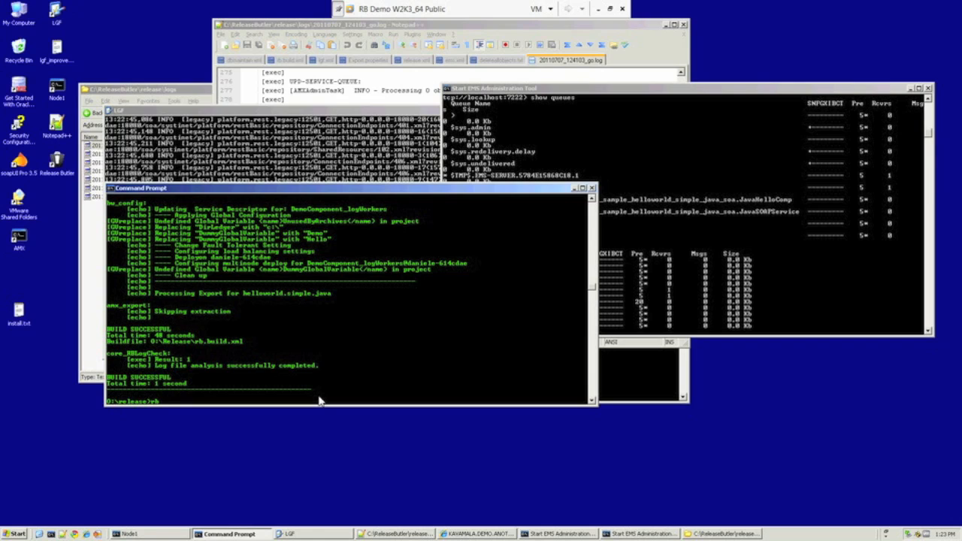
Run rb processReleaseDependencies to copy files and bring the database up to date, ending BUILD SUCCESSFUL.
{"action": "type", "text": "proce"}
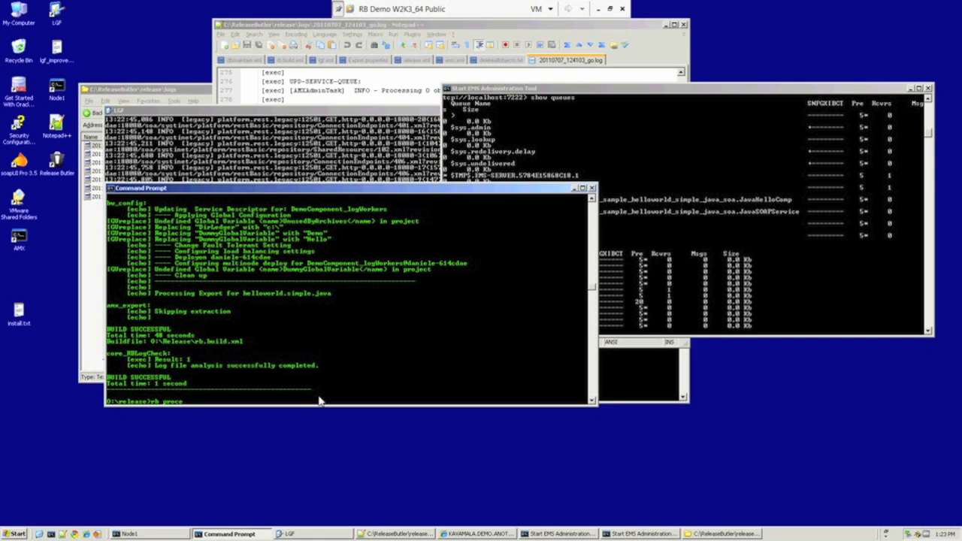
{"action": "type", "text": "ssReleaseB"}
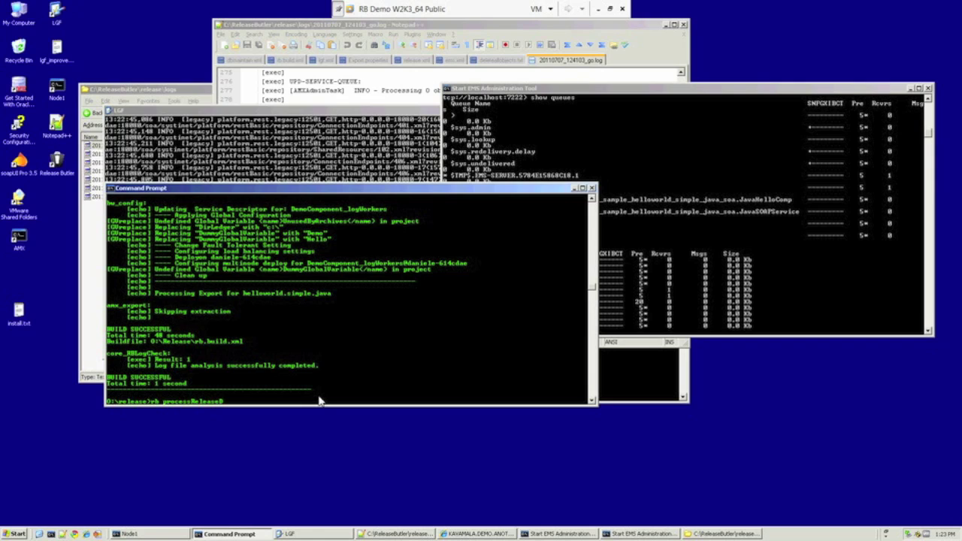
{"action": "type", "text": "ependen"}
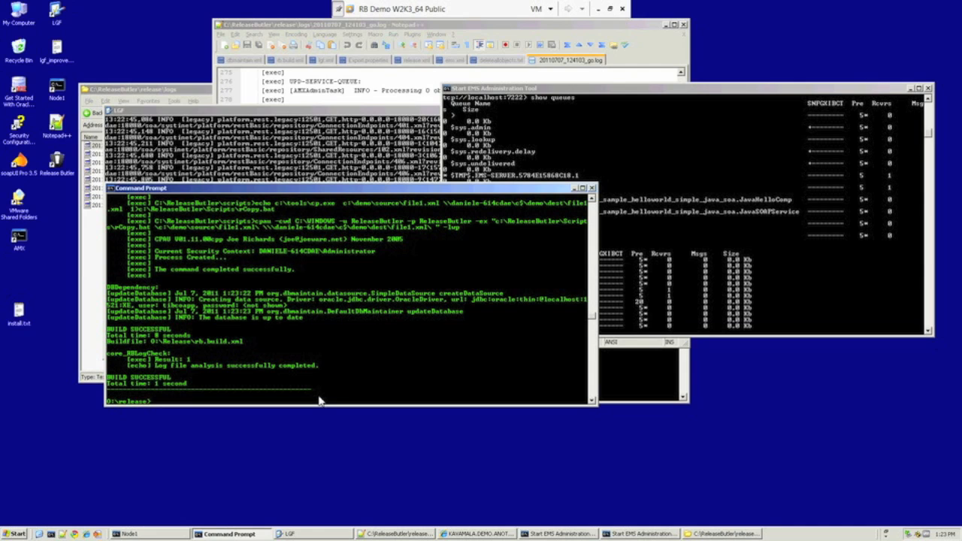
Run rb deploy with the -Dct option to deploy DemoComponent_logWorkers, finishing BUILD SUCCESSFUL.
{"action": "type", "text": "rb deploy"}
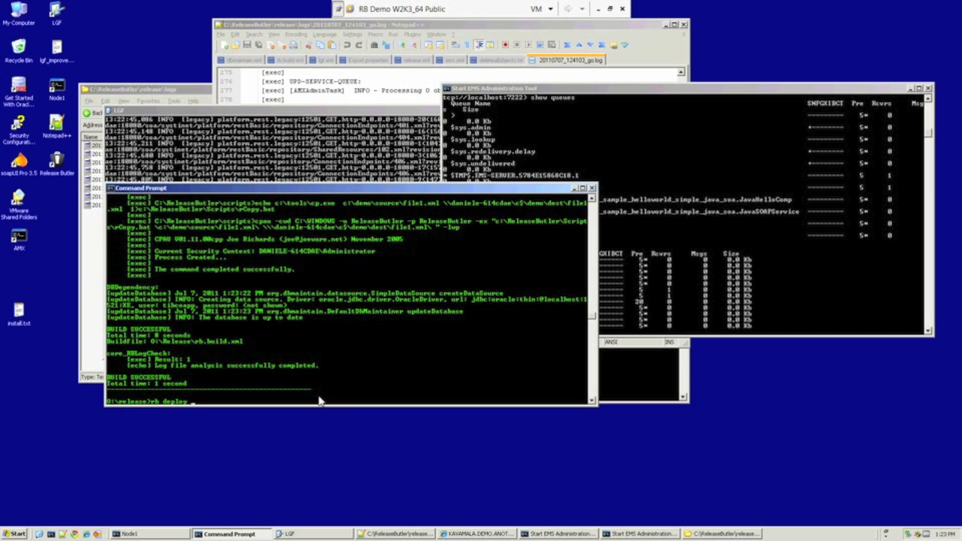
{"action": "type", "text": "-0"}
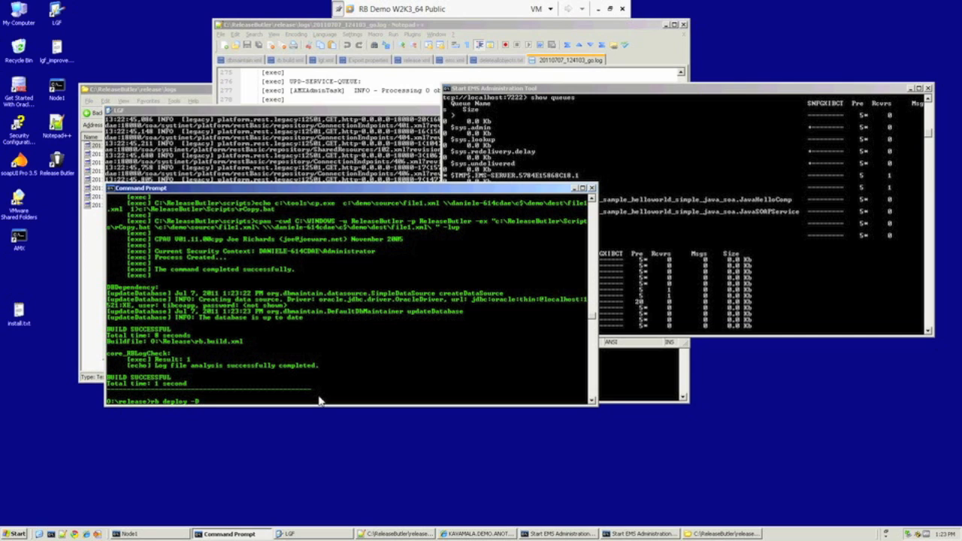
{"action": "type", "text": "ct=bw"}
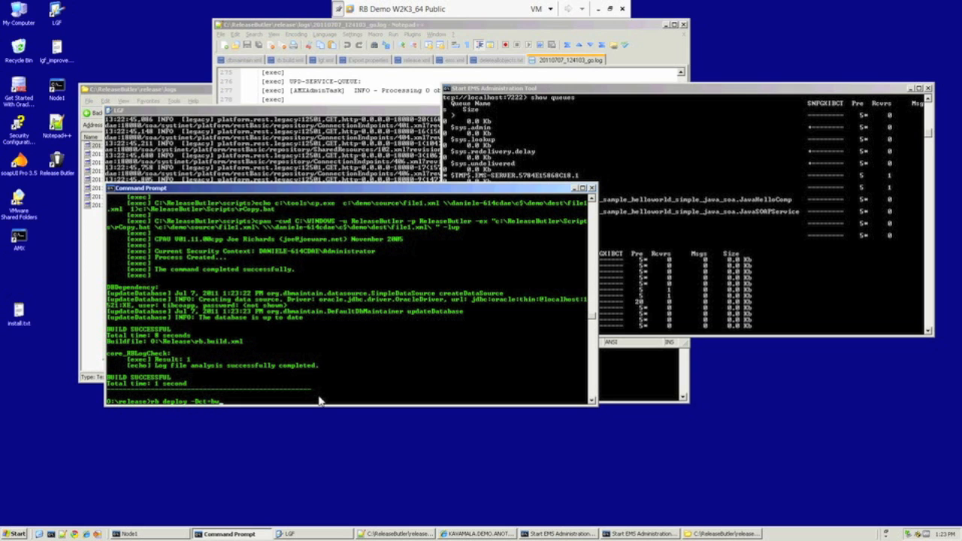
{"action": "key", "text": "Return"}
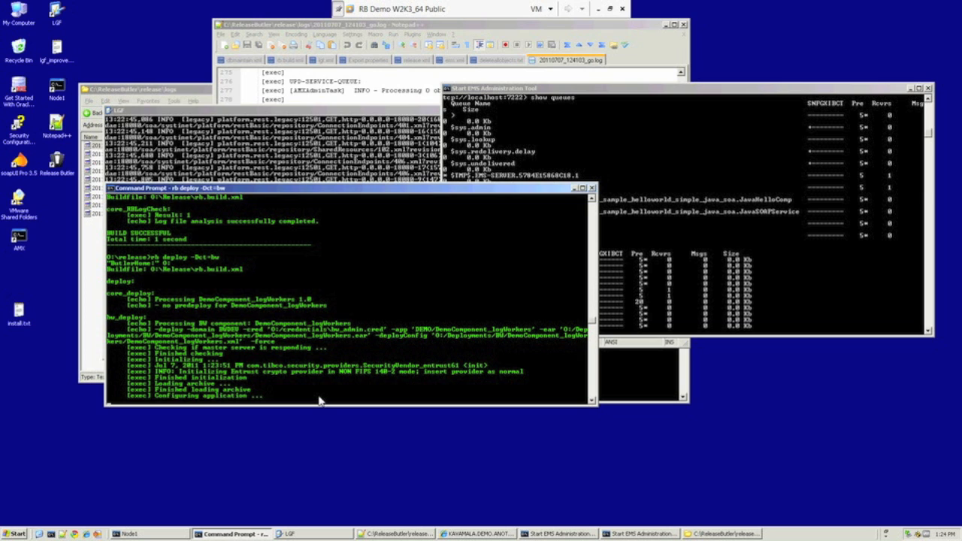
{"action": "scroll", "scroll_direction": "down", "scroll_amount": 3}
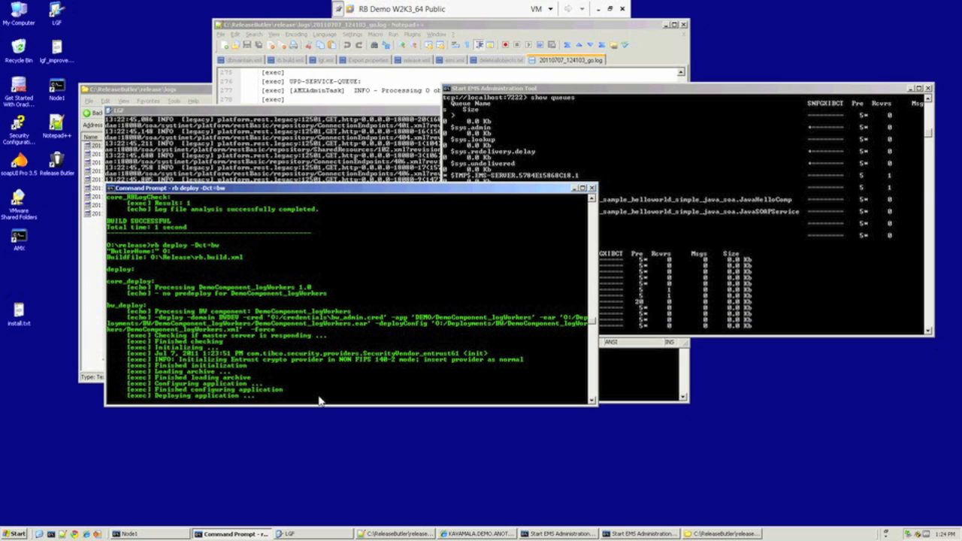
{"action": "scroll", "scroll_direction": "down", "scroll_amount": 3}
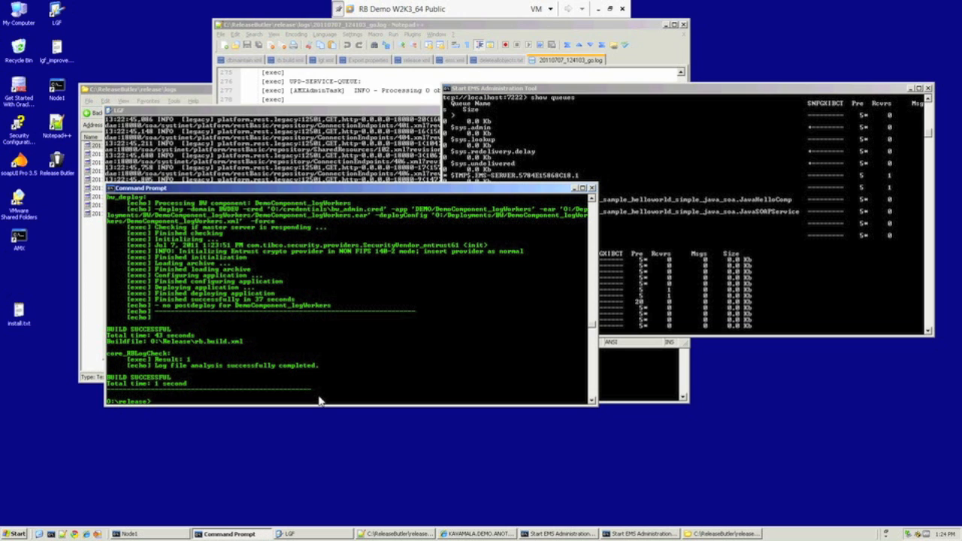
{"action": "mouse_move", "coordinate": [460, 532]}
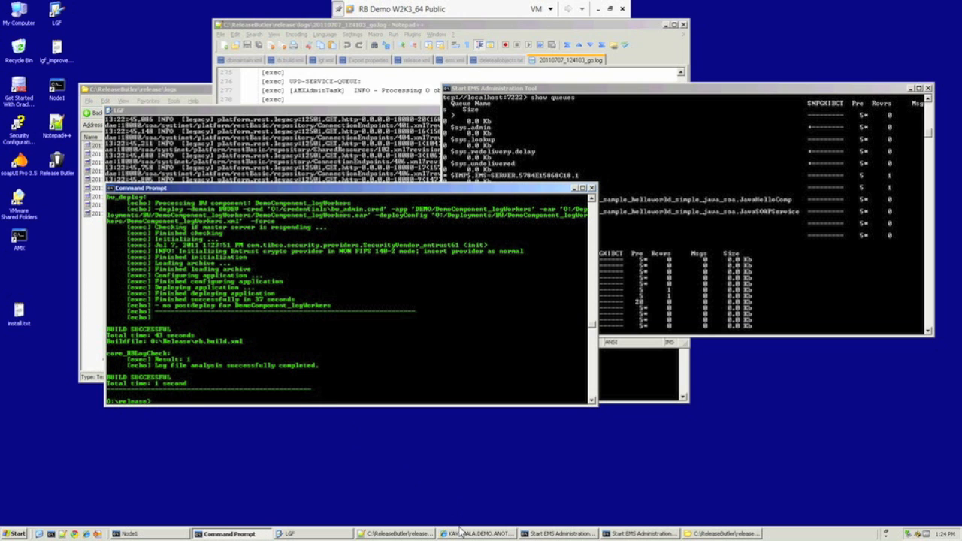
{"action": "mouse_move", "coordinate": [697, 367]}
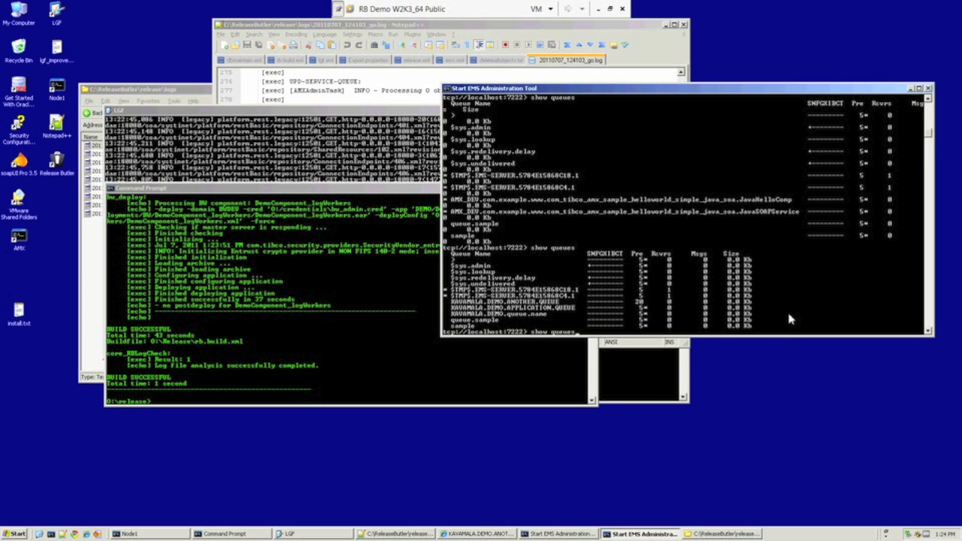
Scroll the 'show queues' output to confirm KAVAMALA.DEMO.ANOTHER.QUEUE is listed.
{"action": "scroll", "scroll_direction": "down", "scroll_amount": 3}
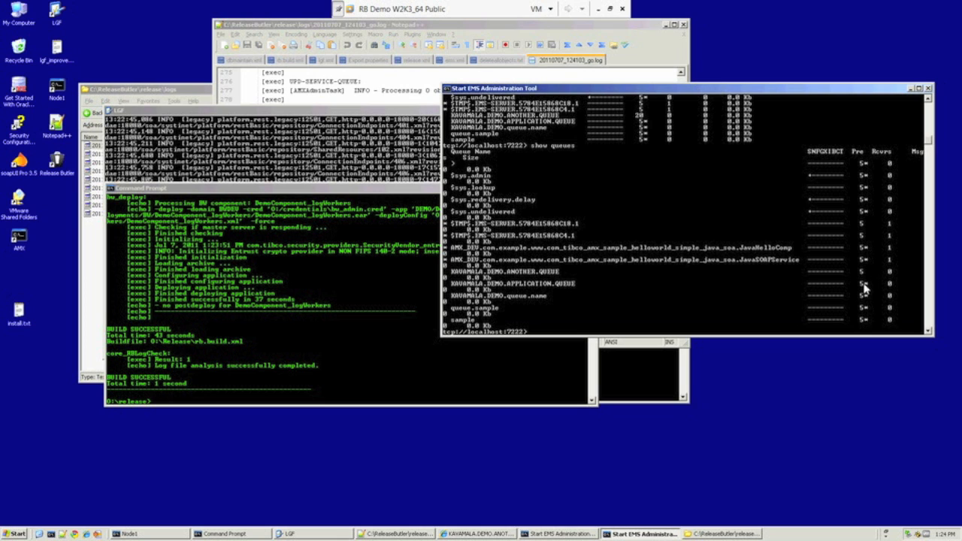
{"action": "mouse_move", "coordinate": [692, 325]}
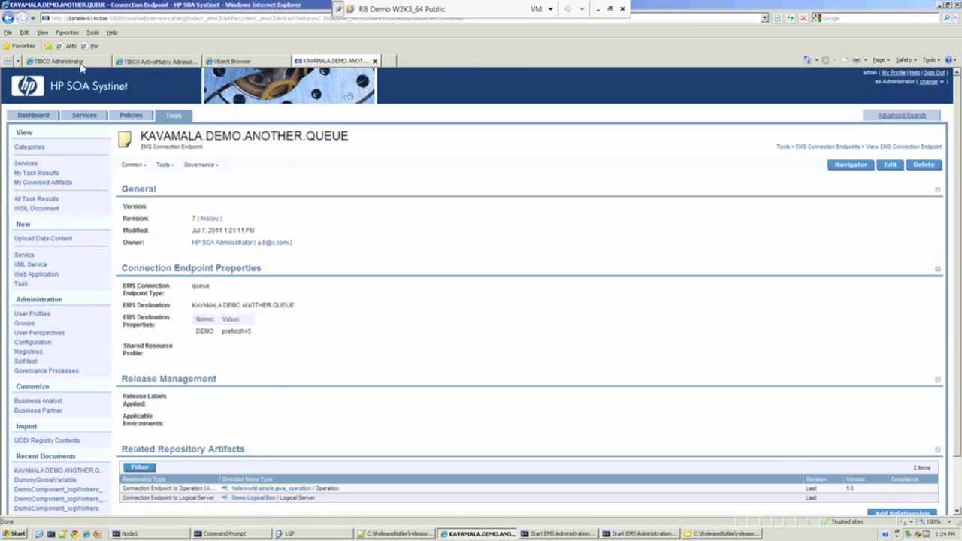
Review logWorkers' General and Advanced tabs in TIBCO Administrator, confirming DummyGlobalVariable is Hello, then return to Command Prompt.
{"action": "left_click", "coordinate": [57, 61]}
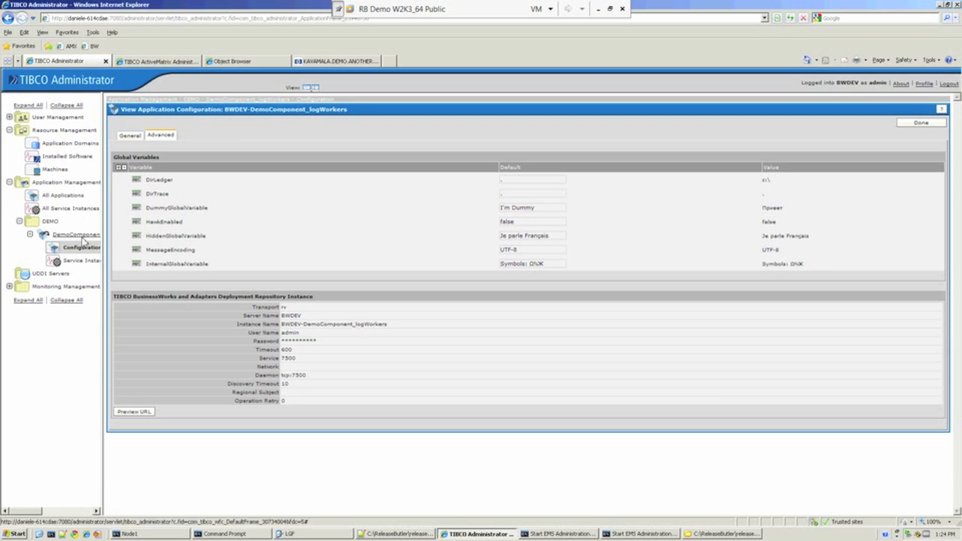
{"action": "left_click", "coordinate": [82, 246]}
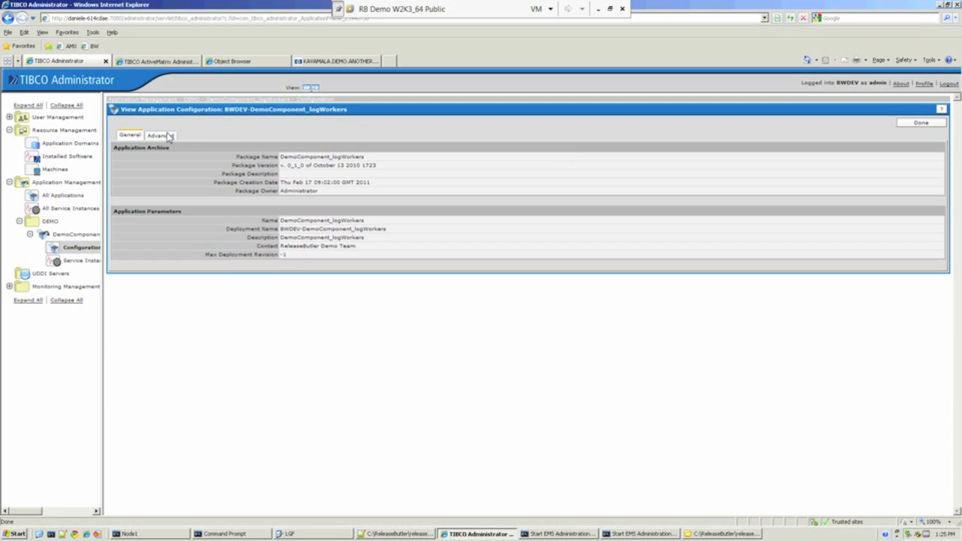
{"action": "left_click", "coordinate": [159, 135]}
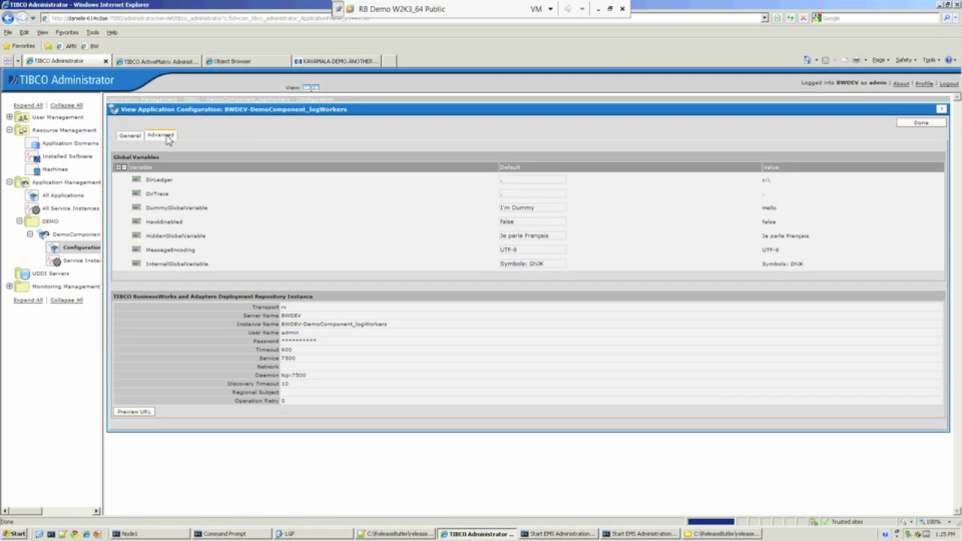
{"action": "mouse_move", "coordinate": [775, 220]}
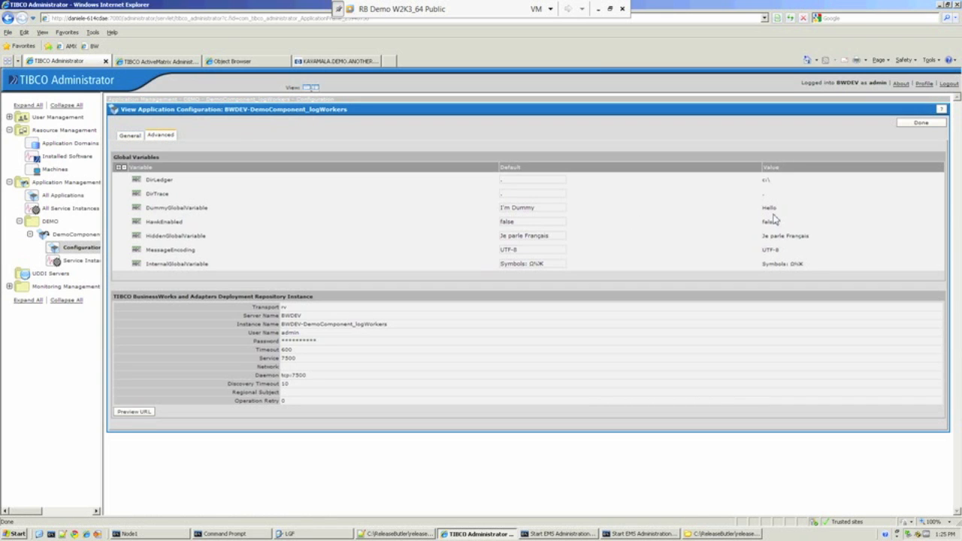
{"action": "mouse_move", "coordinate": [440, 465]}
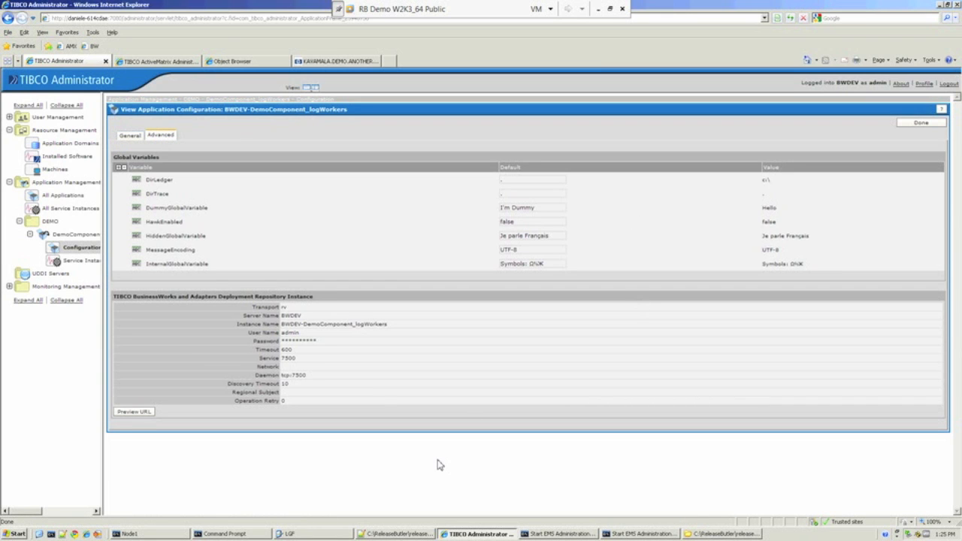
{"action": "left_click", "coordinate": [231, 533]}
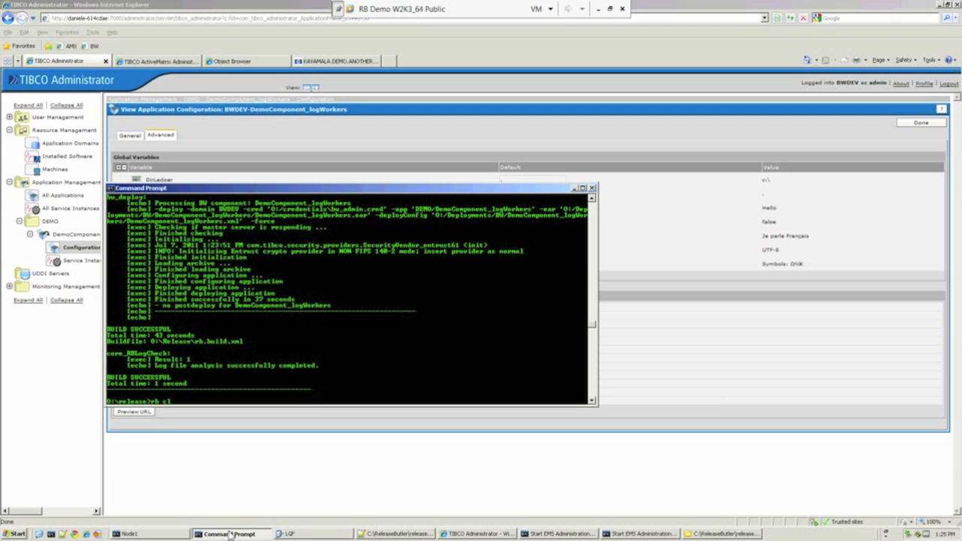
Run rb clean to remove the demo queues, table data, BW application and service assembly, ending BUILD SUCCESSFUL.
{"action": "type", "text": "ean"}
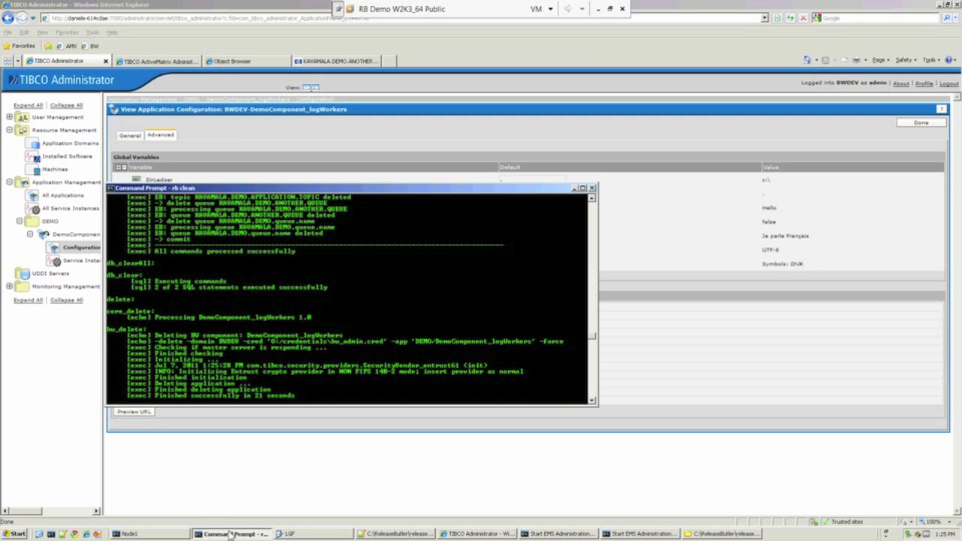
{"action": "scroll", "scroll_direction": "down", "scroll_amount": 3}
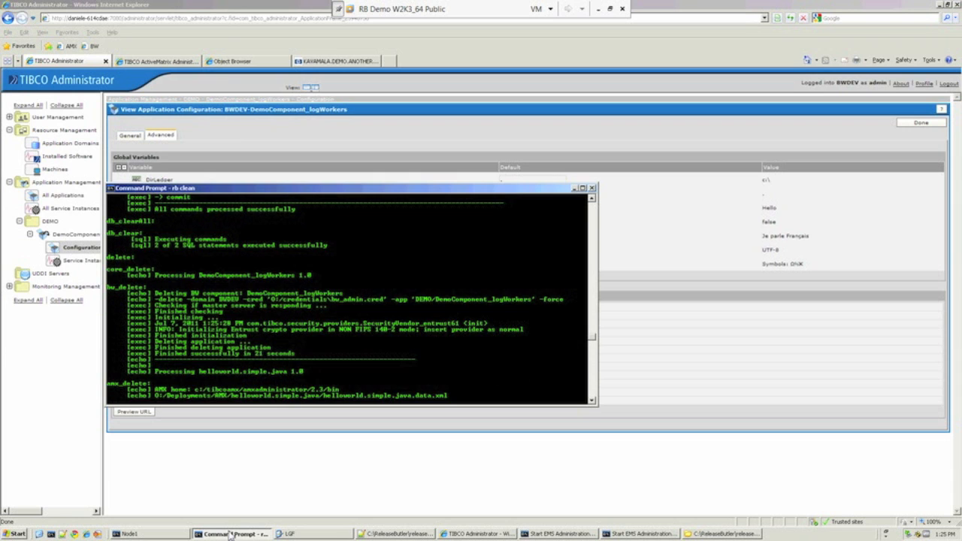
{"action": "scroll", "scroll_direction": "down", "scroll_amount": 3}
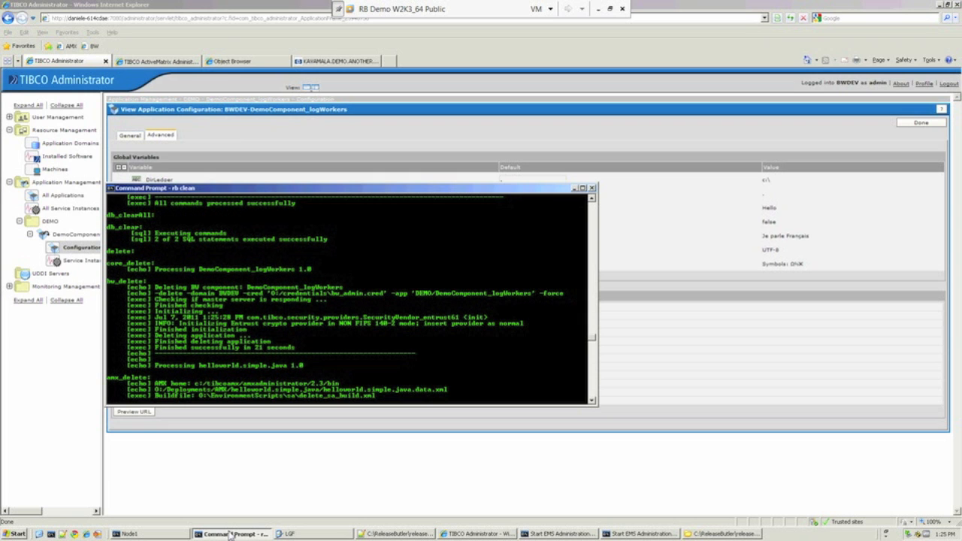
{"action": "scroll", "scroll_direction": "down", "scroll_amount": 3}
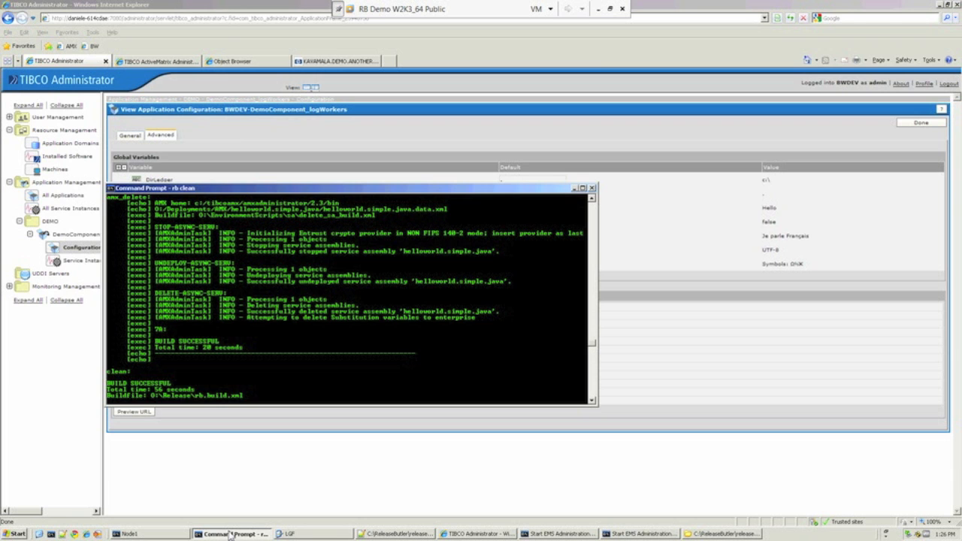
{"action": "left_click", "coordinate": [639, 532]}
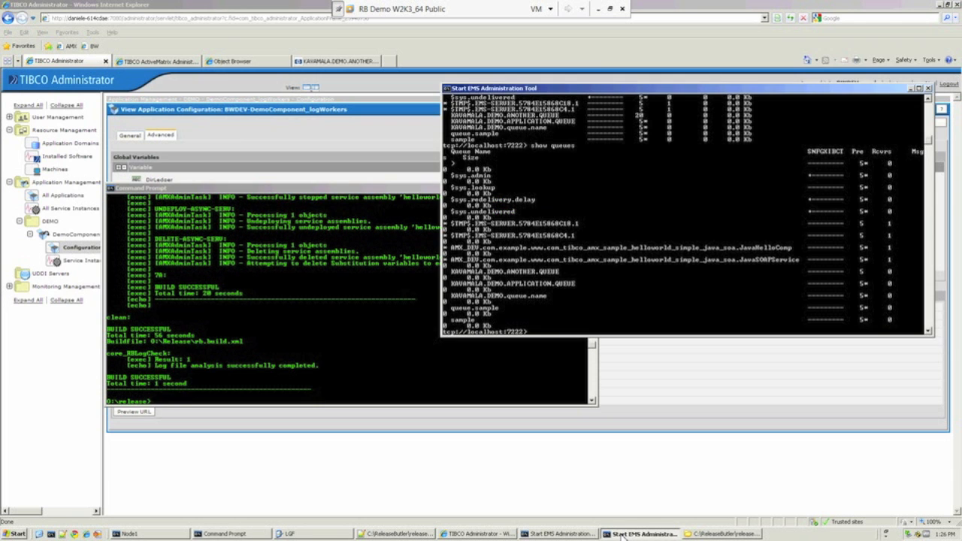
Scroll through the EMS Administration Tool queue listing after the clean-up.
{"action": "scroll", "scroll_direction": "down", "scroll_amount": 3}
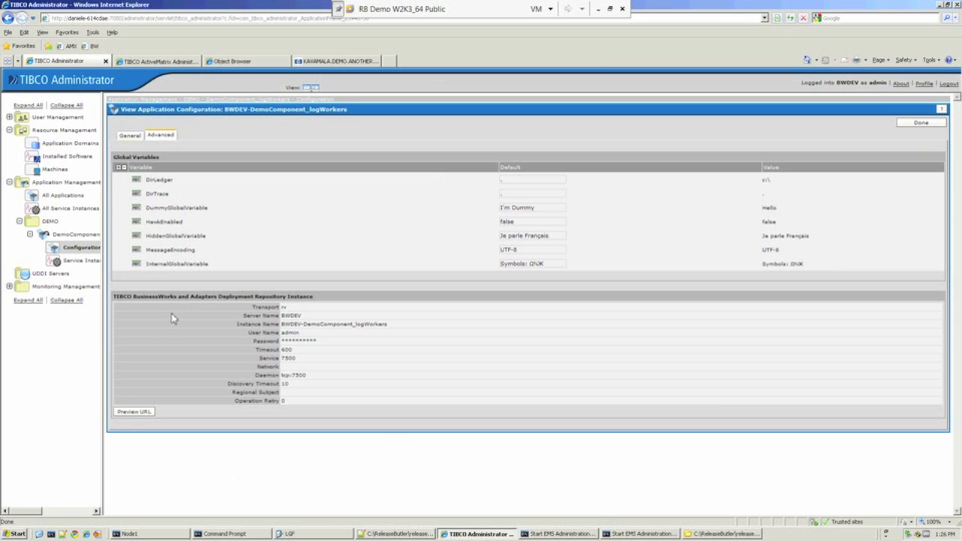
{"action": "mouse_move", "coordinate": [69, 207]}
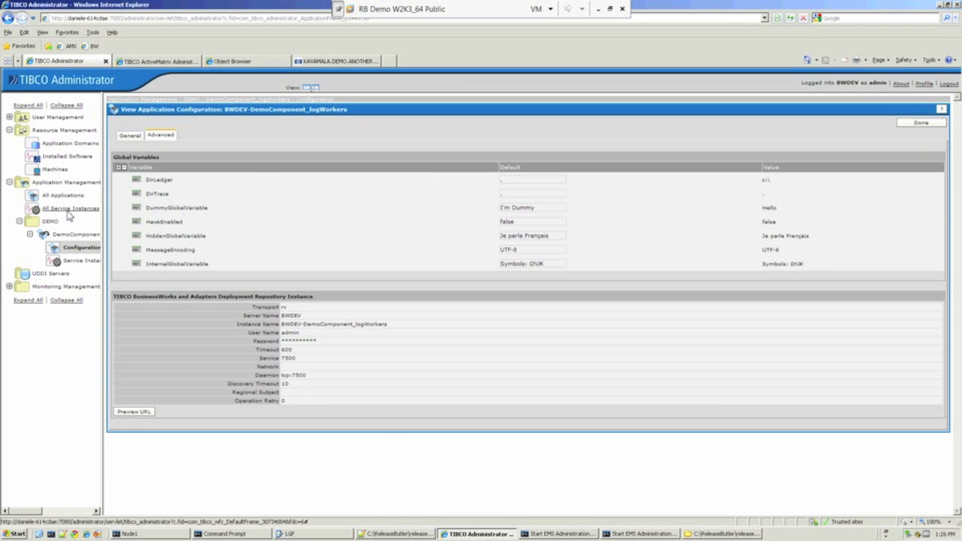
Check All Service Instances and the now-empty All Applications list, then move on to ActiveMatrix Administrator.
{"action": "left_click", "coordinate": [69, 207]}
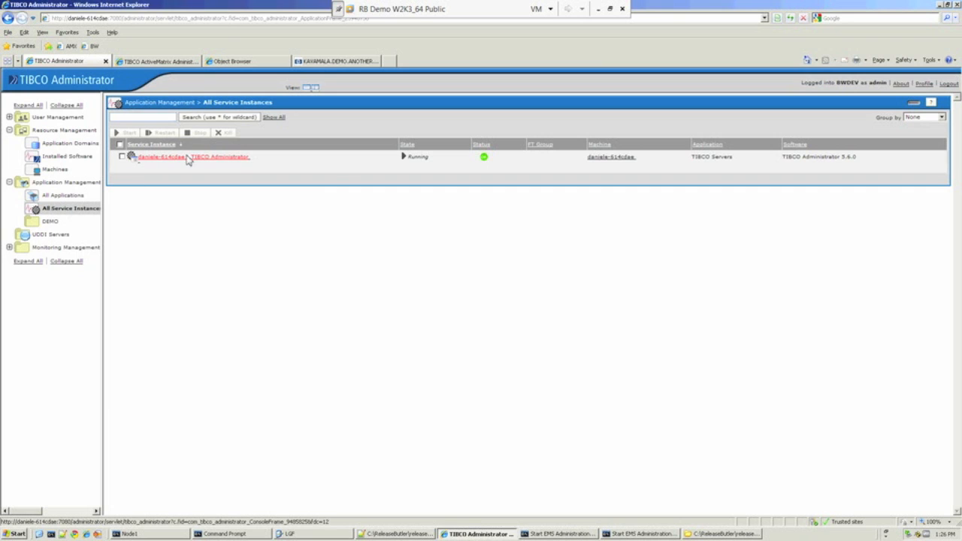
{"action": "left_click", "coordinate": [64, 195]}
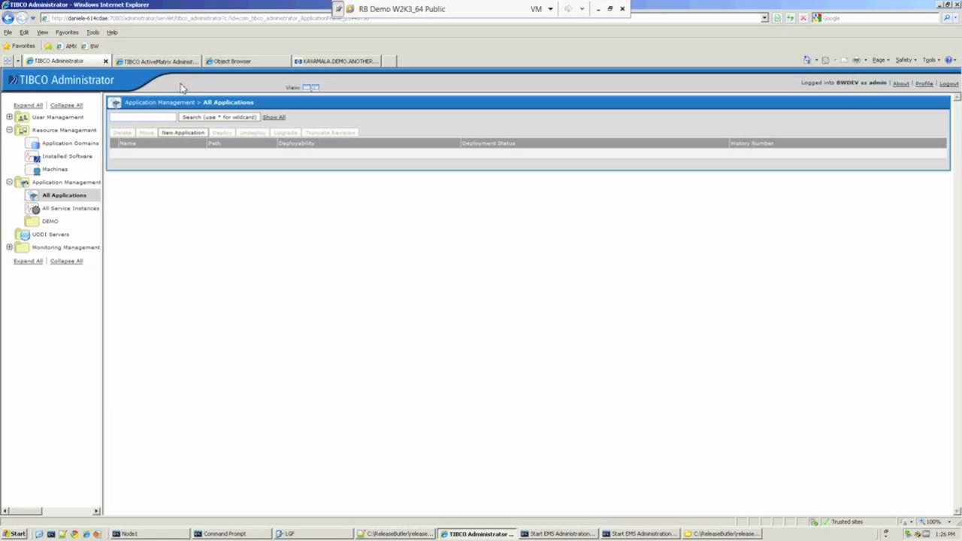
{"action": "left_click", "coordinate": [156, 60]}
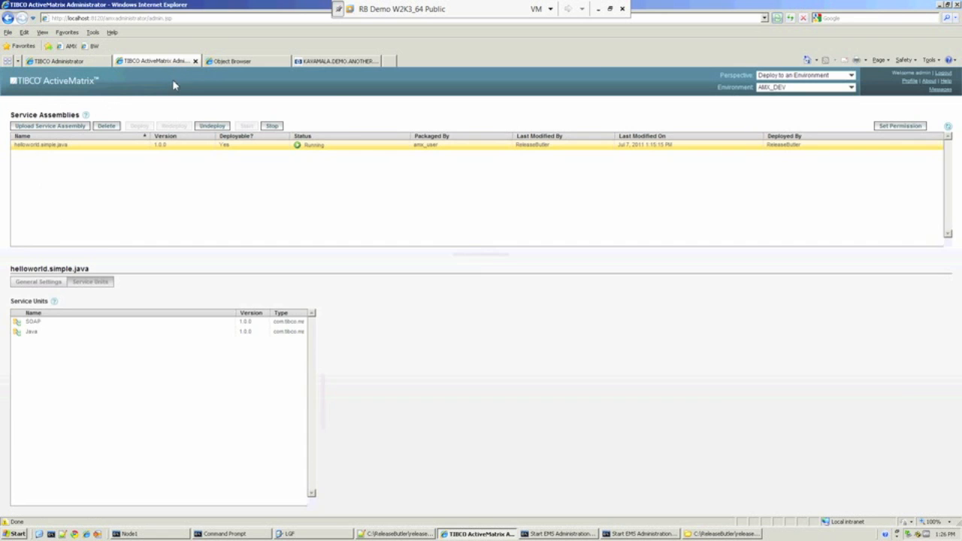
{"action": "mouse_move", "coordinate": [947, 127]}
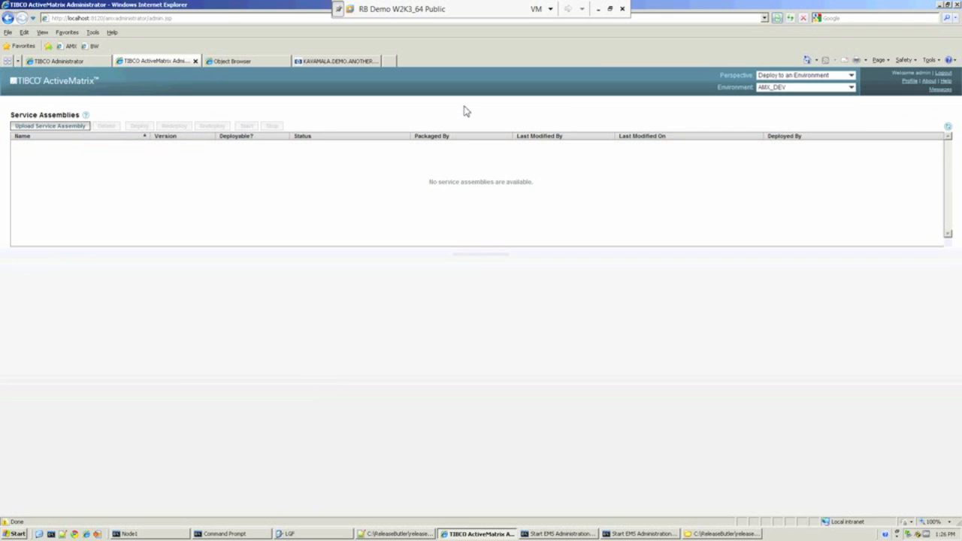
Leave the empty Service Assemblies list and bring up the database Object Browser page.
{"action": "left_click", "coordinate": [231, 60]}
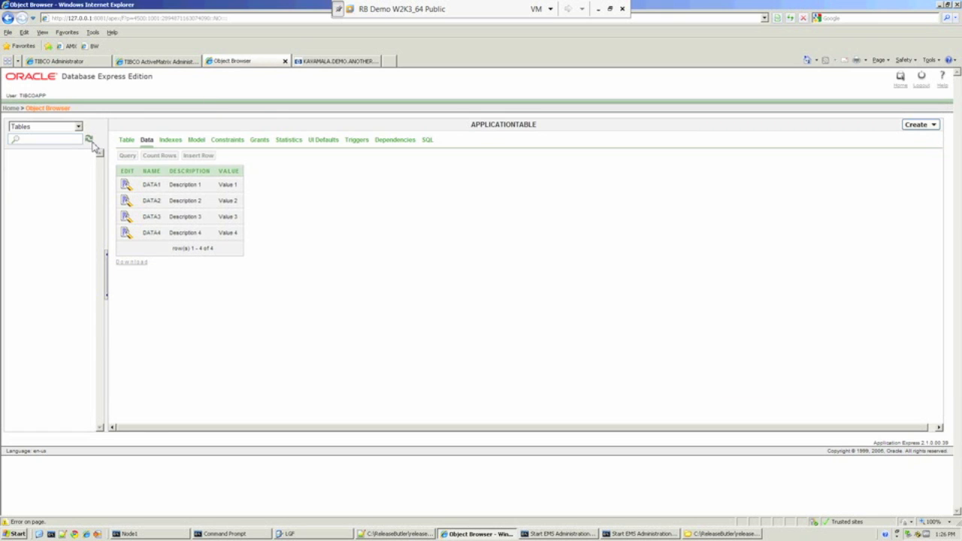
{"action": "mouse_move", "coordinate": [505, 177]}
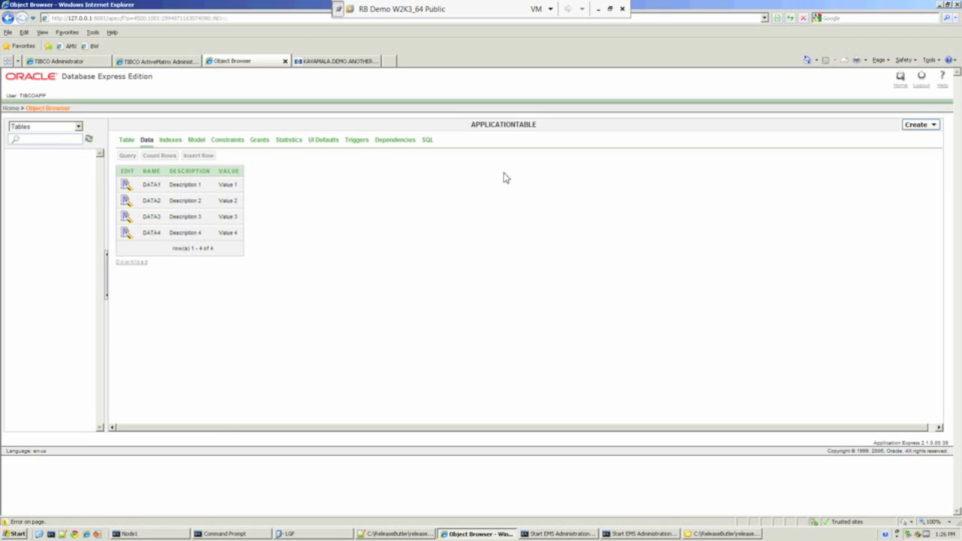
{"action": "mouse_move", "coordinate": [596, 250]}
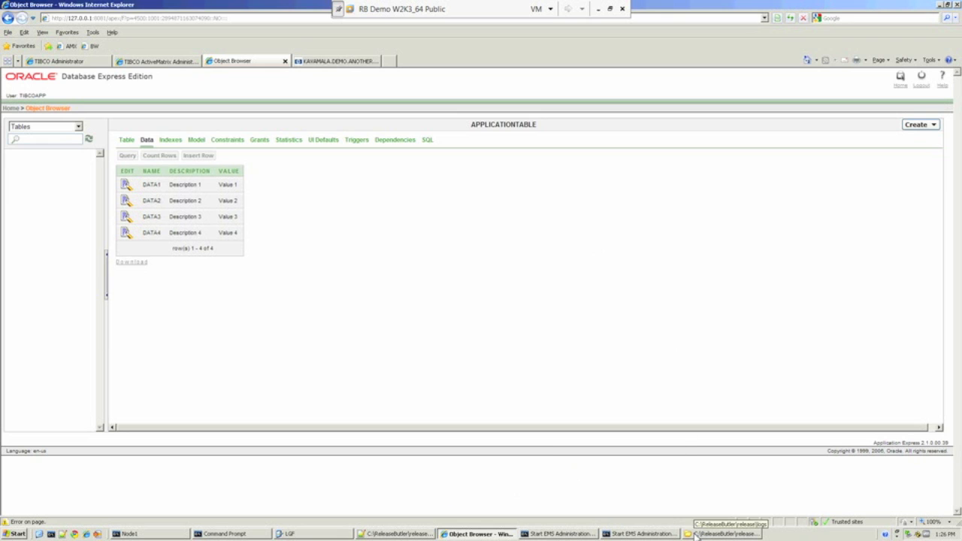
Show the Release Butler logs folder and single out the latest clean log file.
{"action": "left_click", "coordinate": [721, 534]}
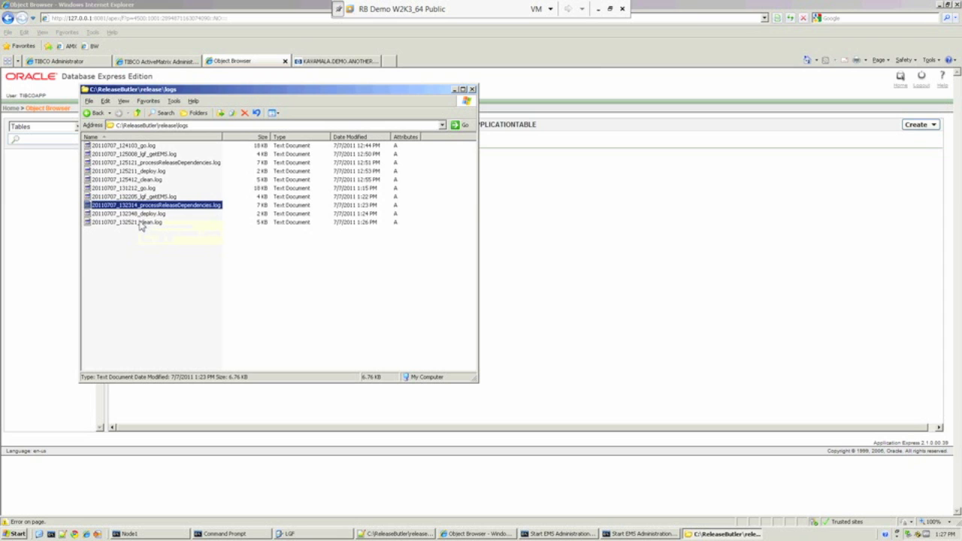
{"action": "mouse_move", "coordinate": [143, 223]}
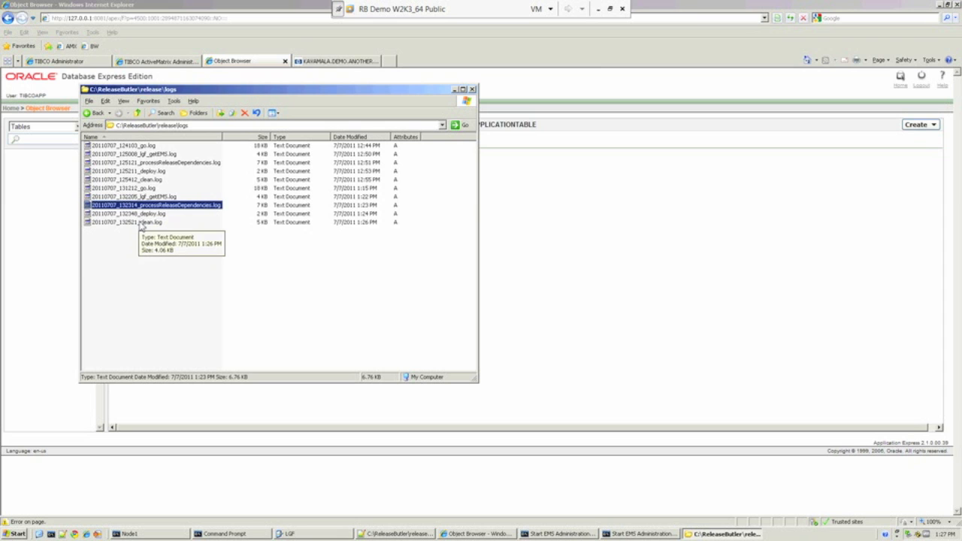
{"action": "mouse_move", "coordinate": [145, 234]}
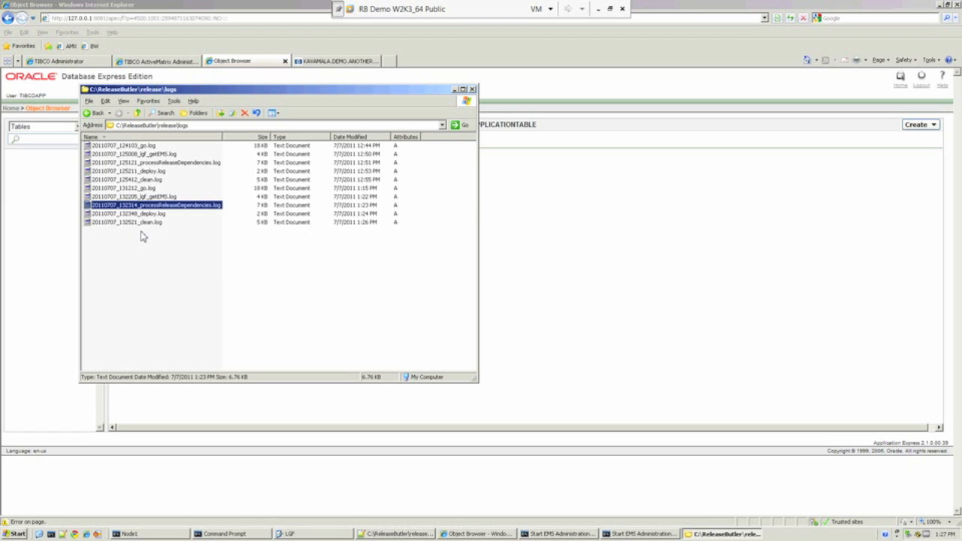
{"action": "mouse_move", "coordinate": [139, 230]}
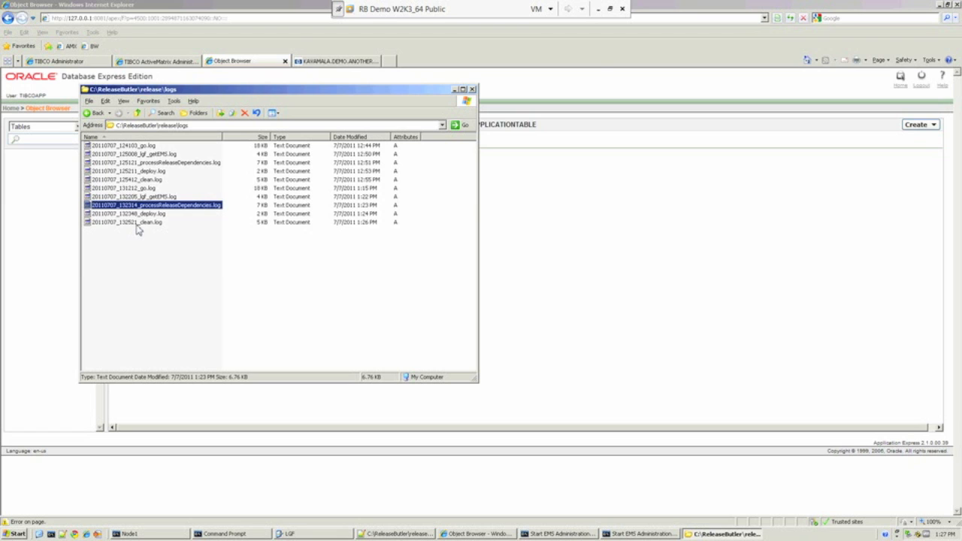
{"action": "right_click", "coordinate": [127, 223]}
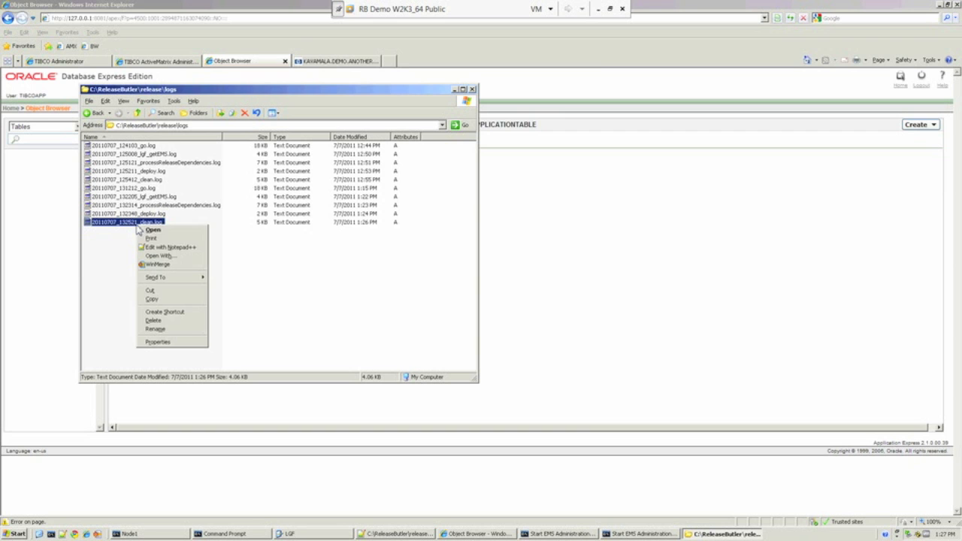
Edit the latest clean log in Notepad++, dismissing the reload prompt, to show the queue deletions.
{"action": "left_click", "coordinate": [170, 246]}
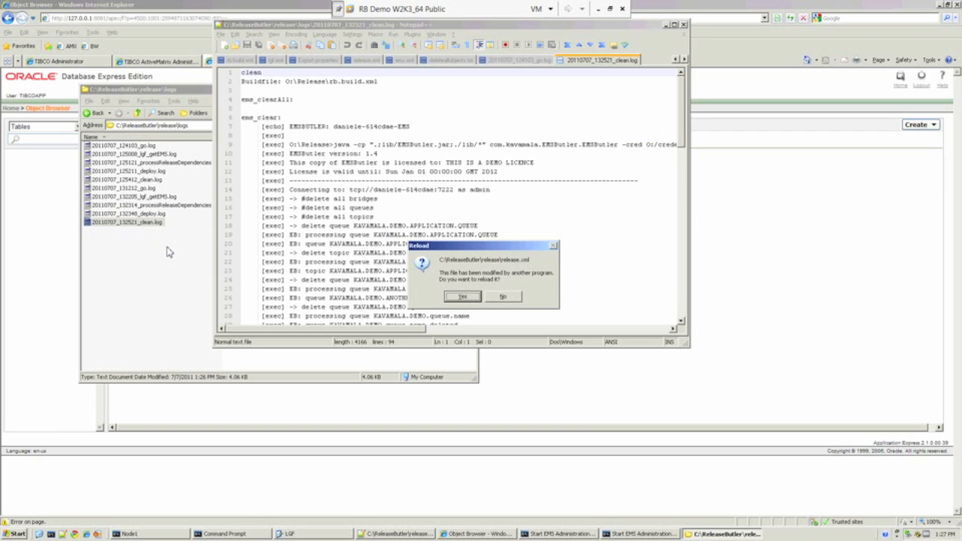
{"action": "left_click", "coordinate": [463, 296]}
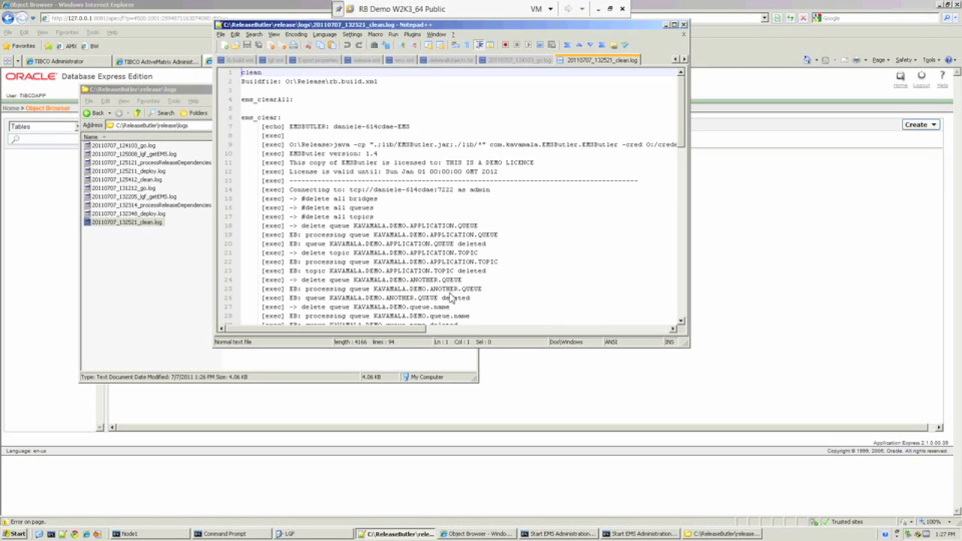
{"action": "mouse_move", "coordinate": [680, 147]}
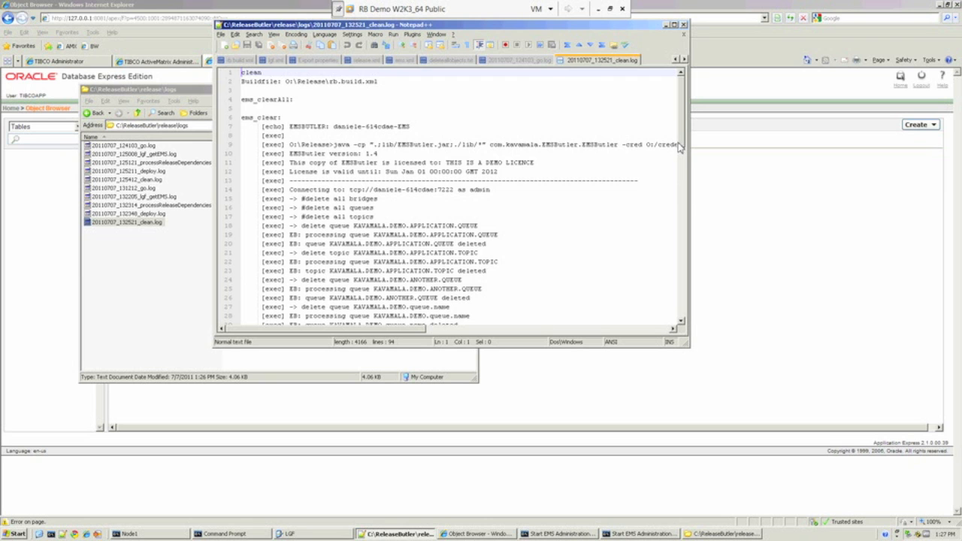